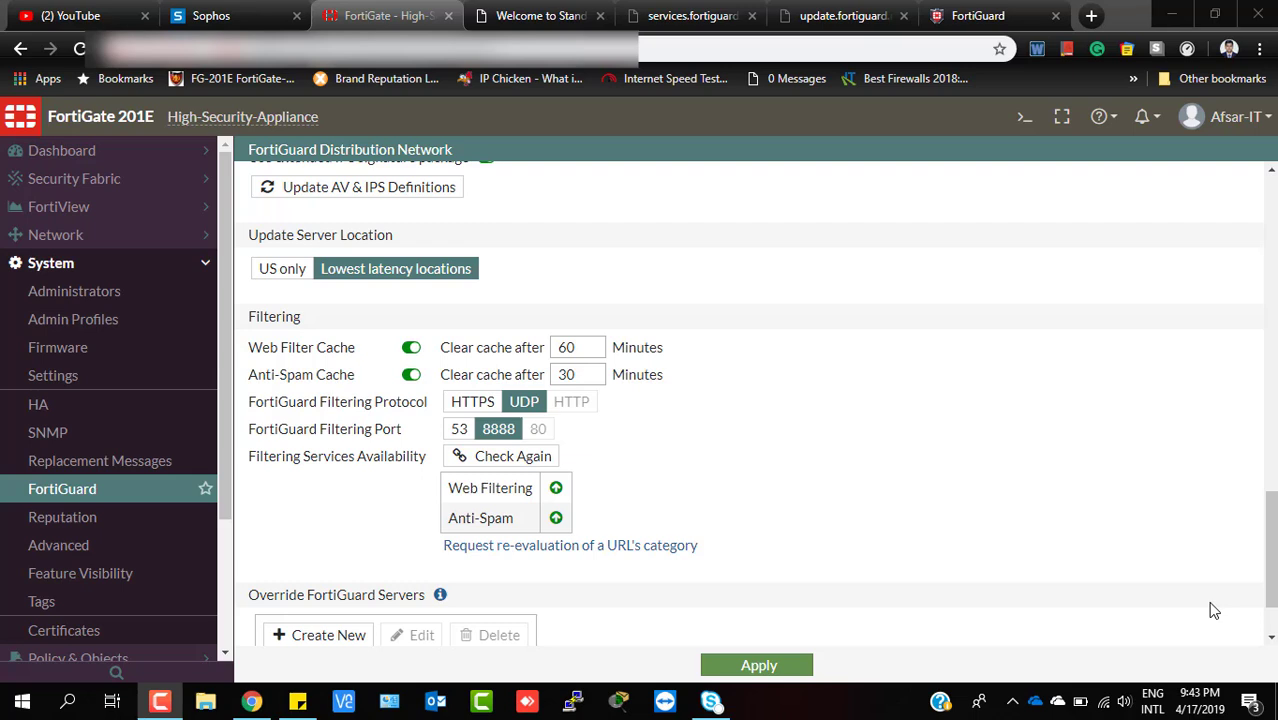
mouse_move(296, 458)
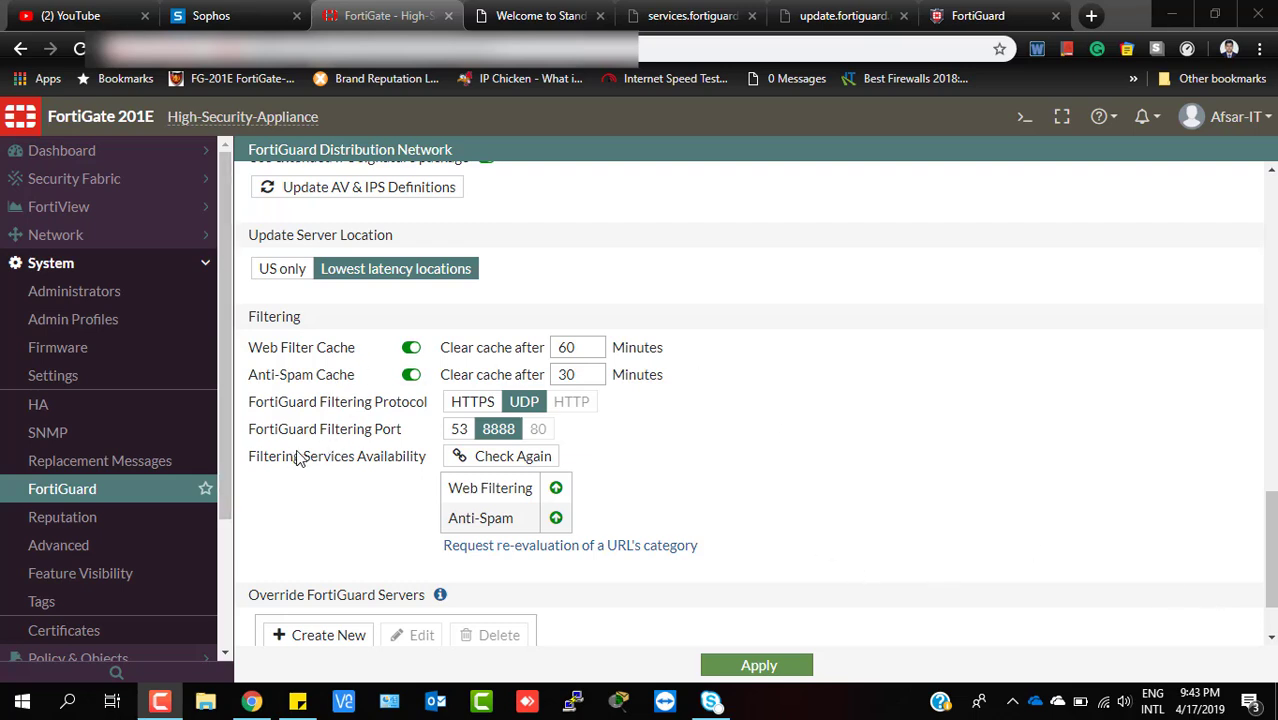
mouse_move(430, 466)
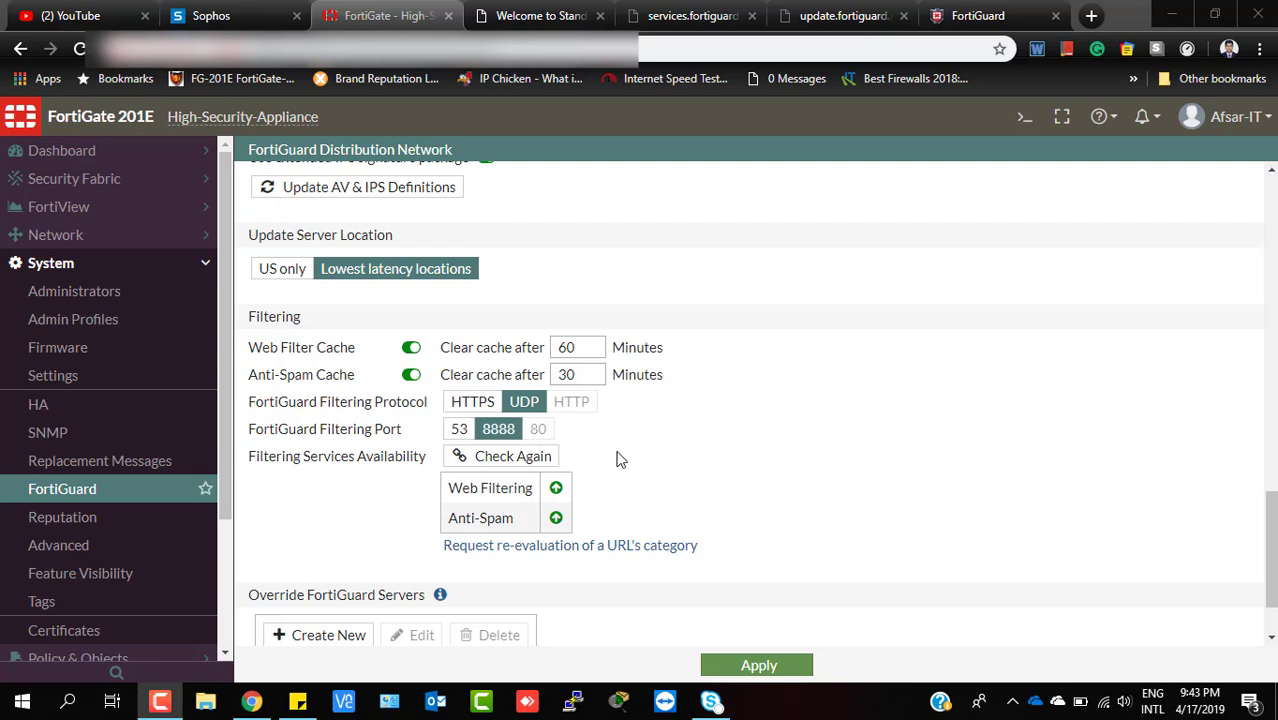
mouse_move(680, 472)
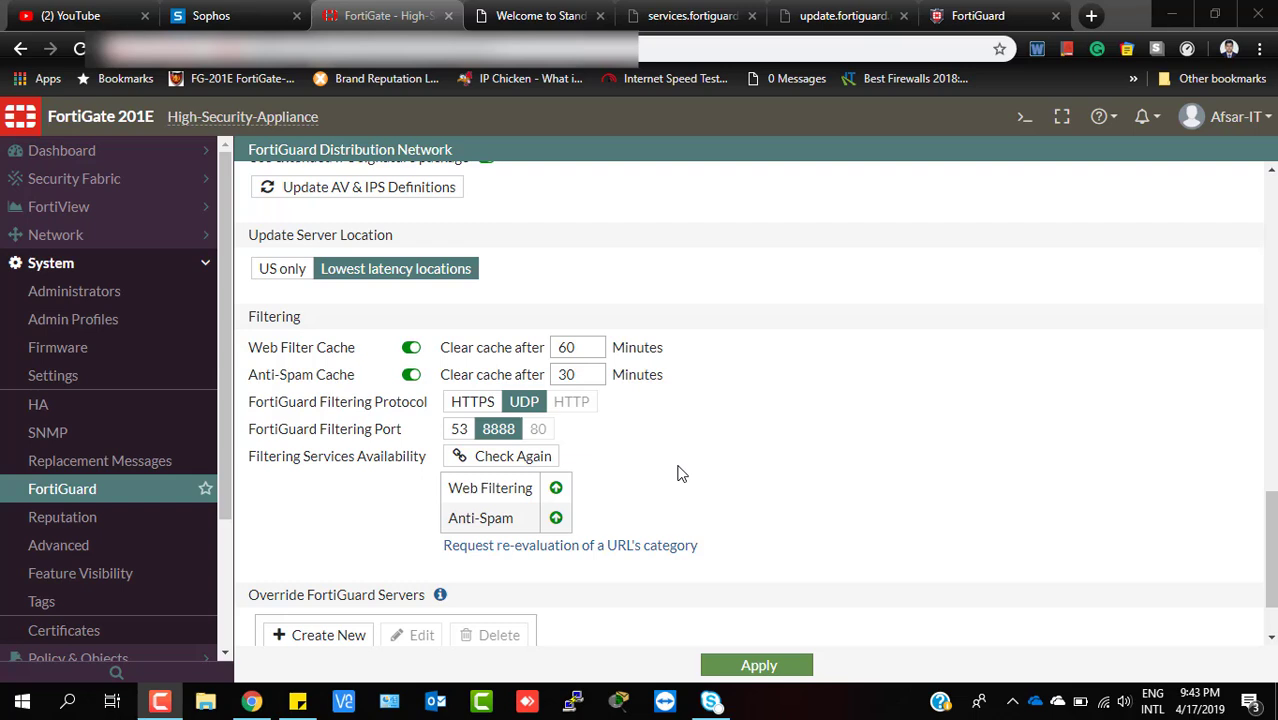
mouse_move(448, 502)
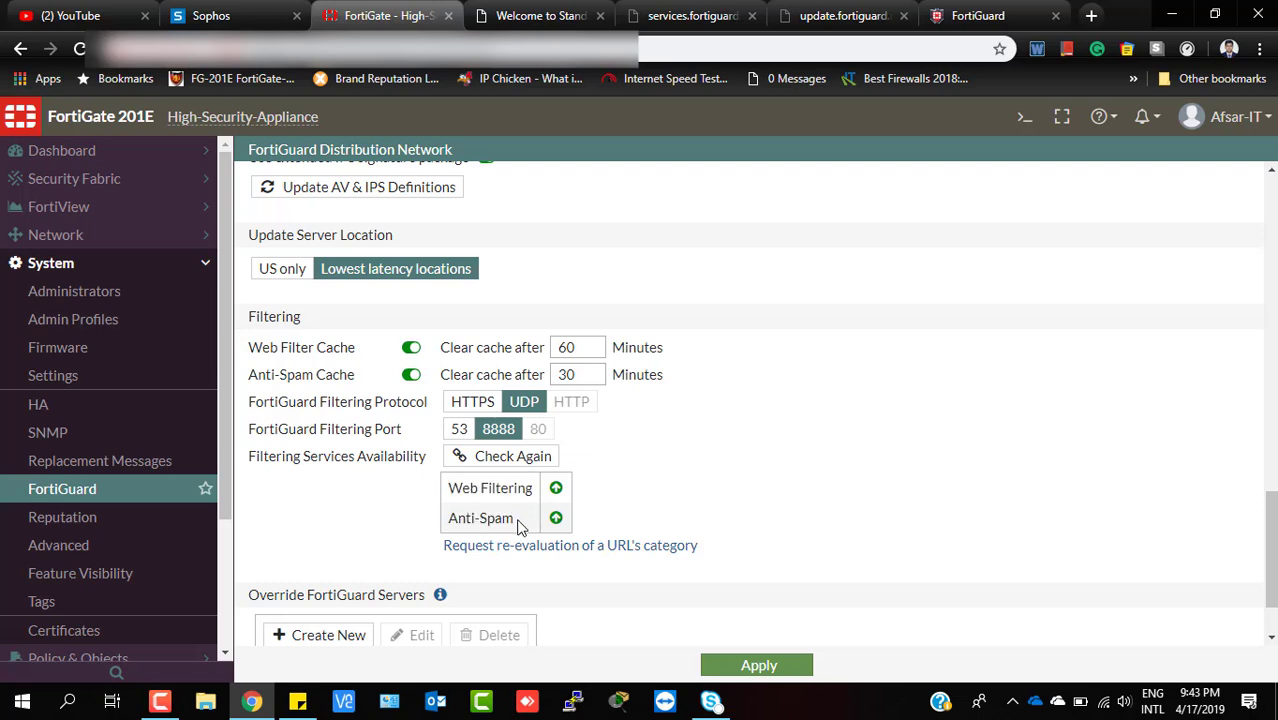
Highlight the Web Filtering and Anti-Spam entries on the FortiGuard page.
left_click_drag(448, 488, 516, 518)
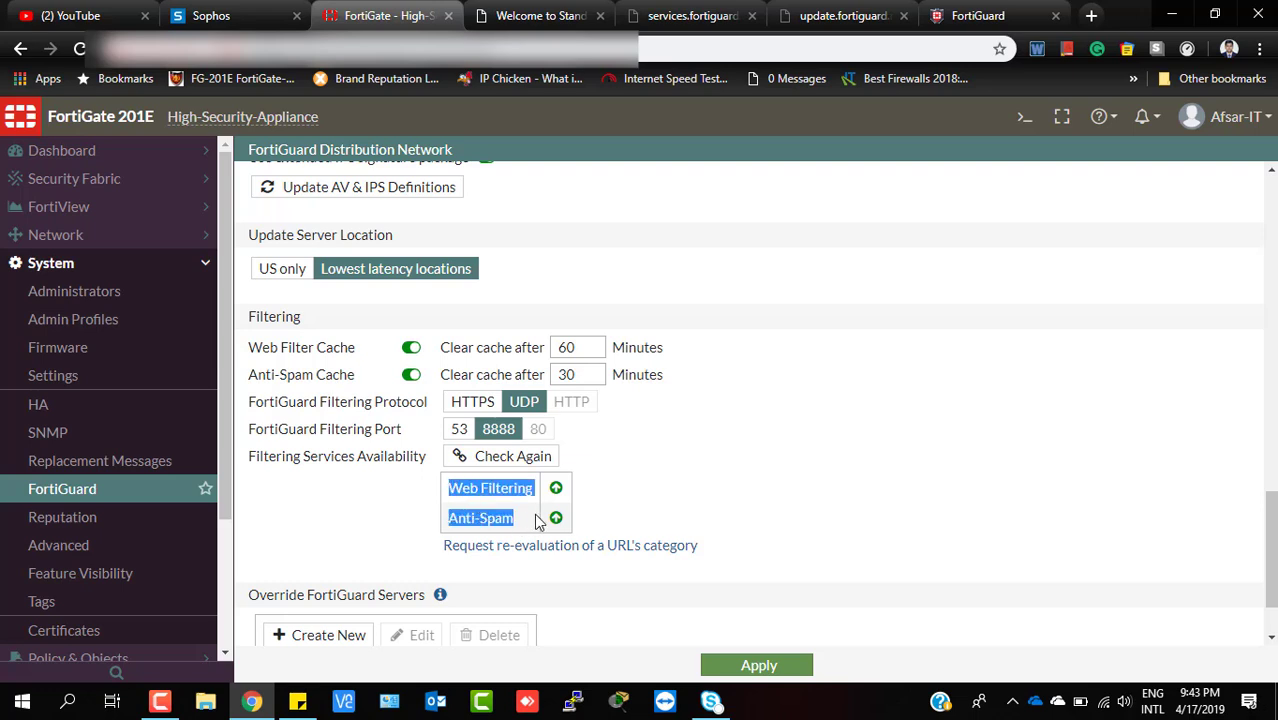
mouse_move(500, 480)
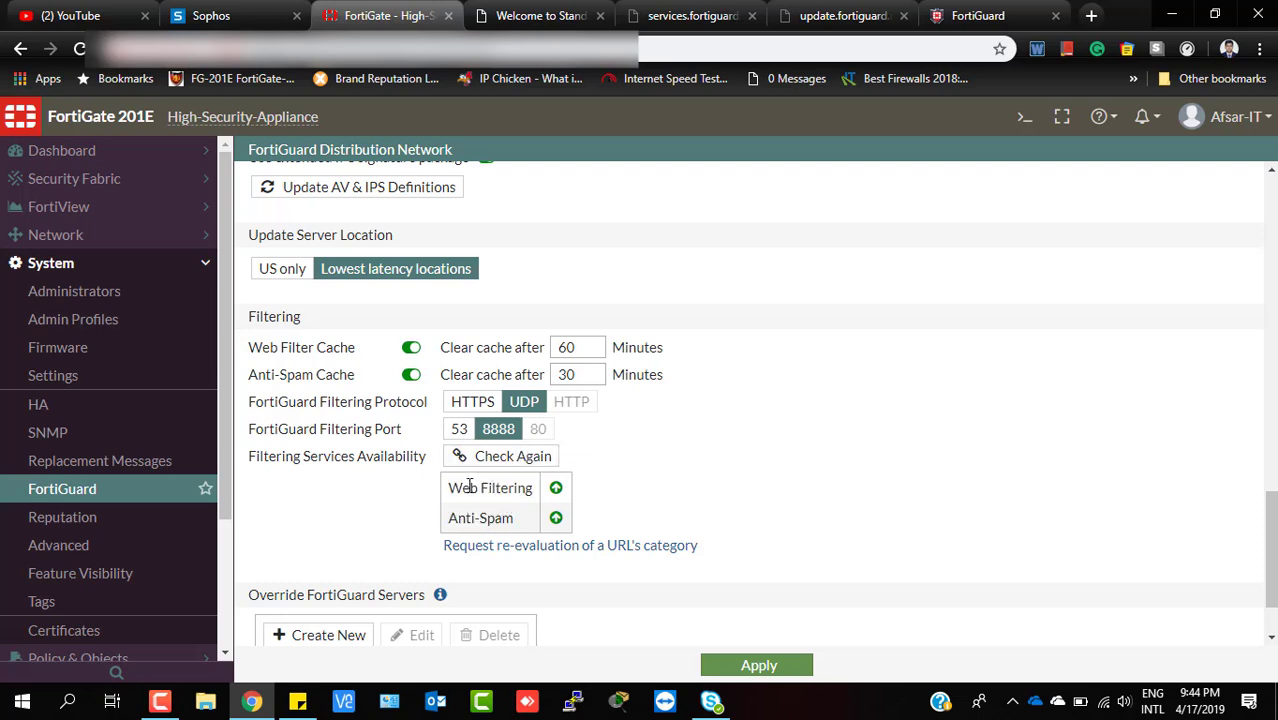
double_click(490, 488)
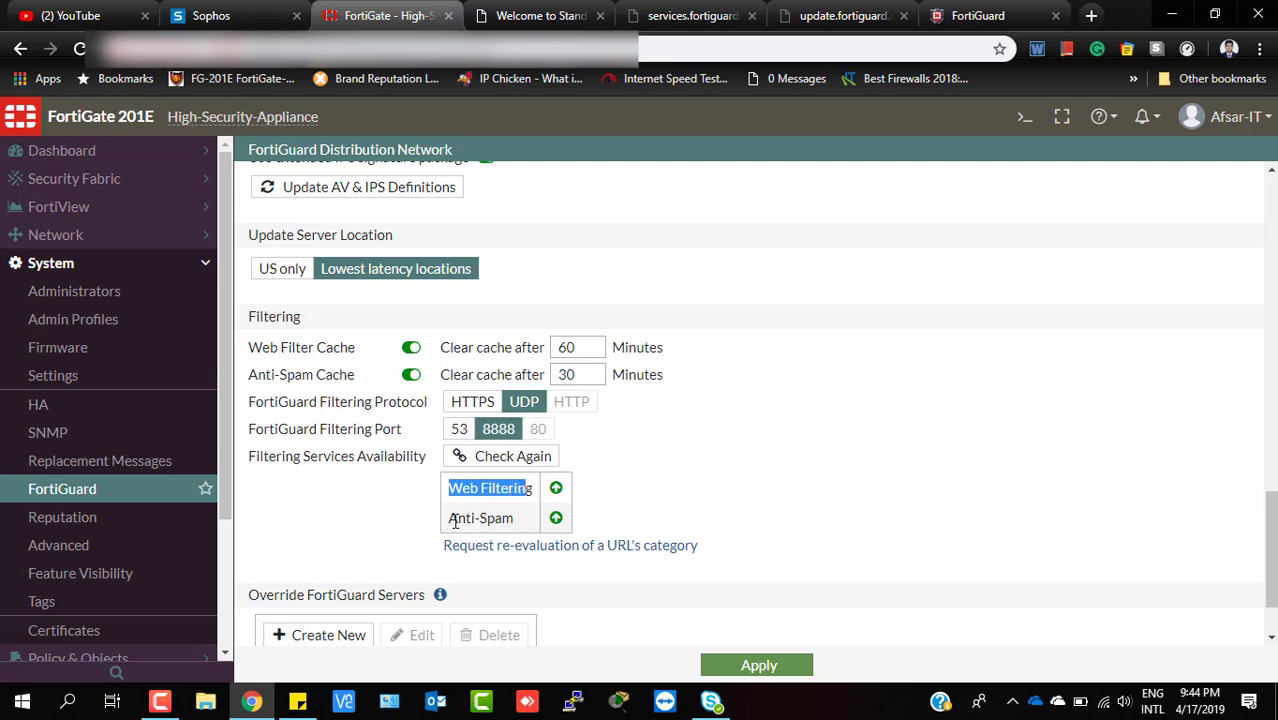
left_click(480, 516)
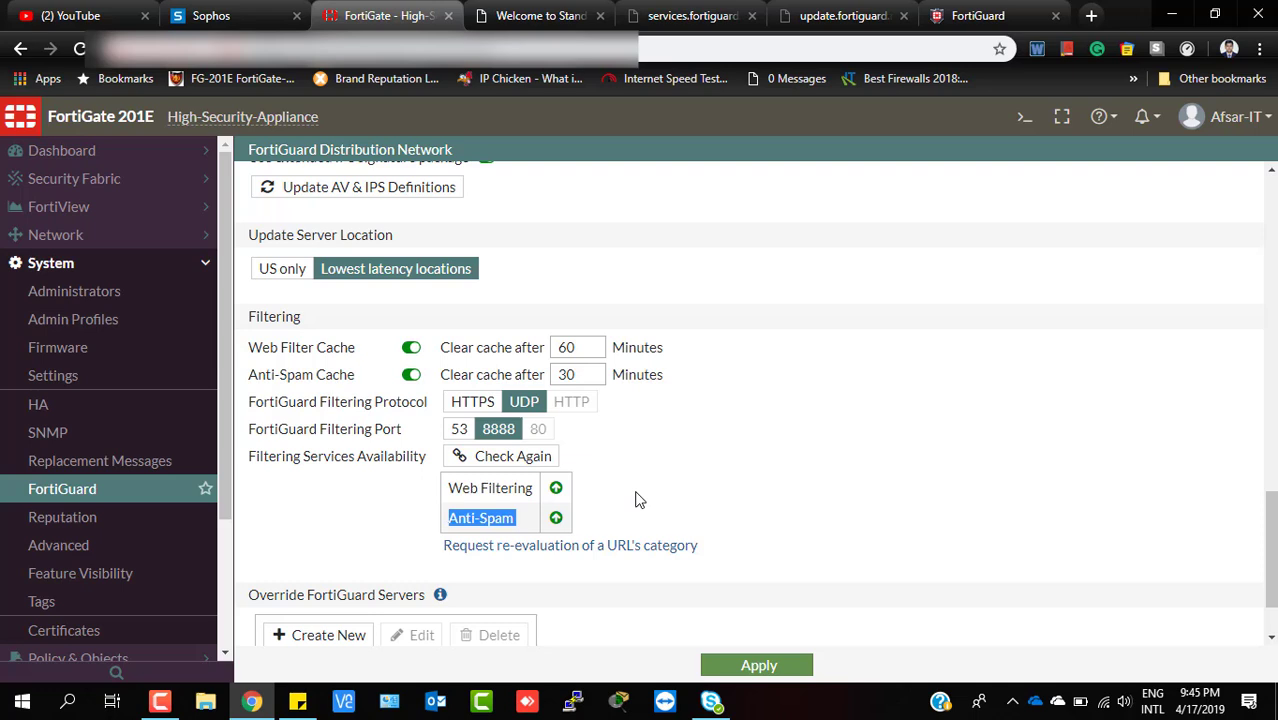
mouse_move(464, 240)
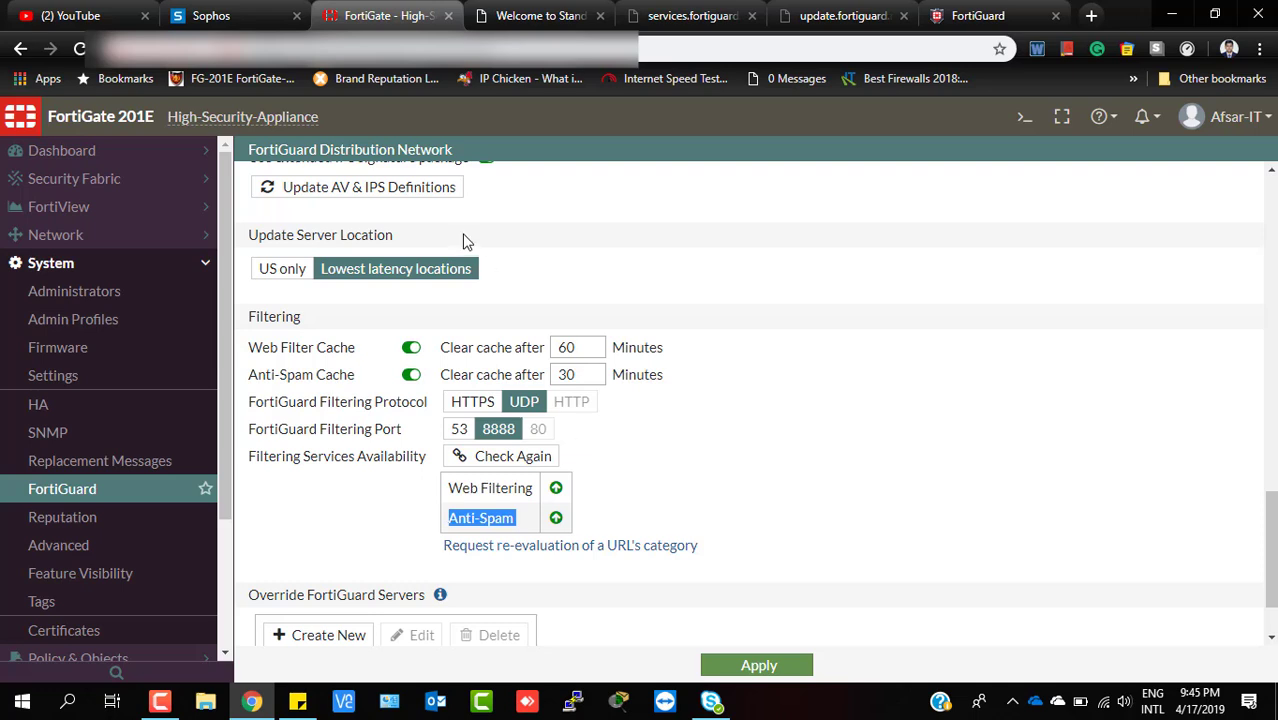
mouse_move(780, 442)
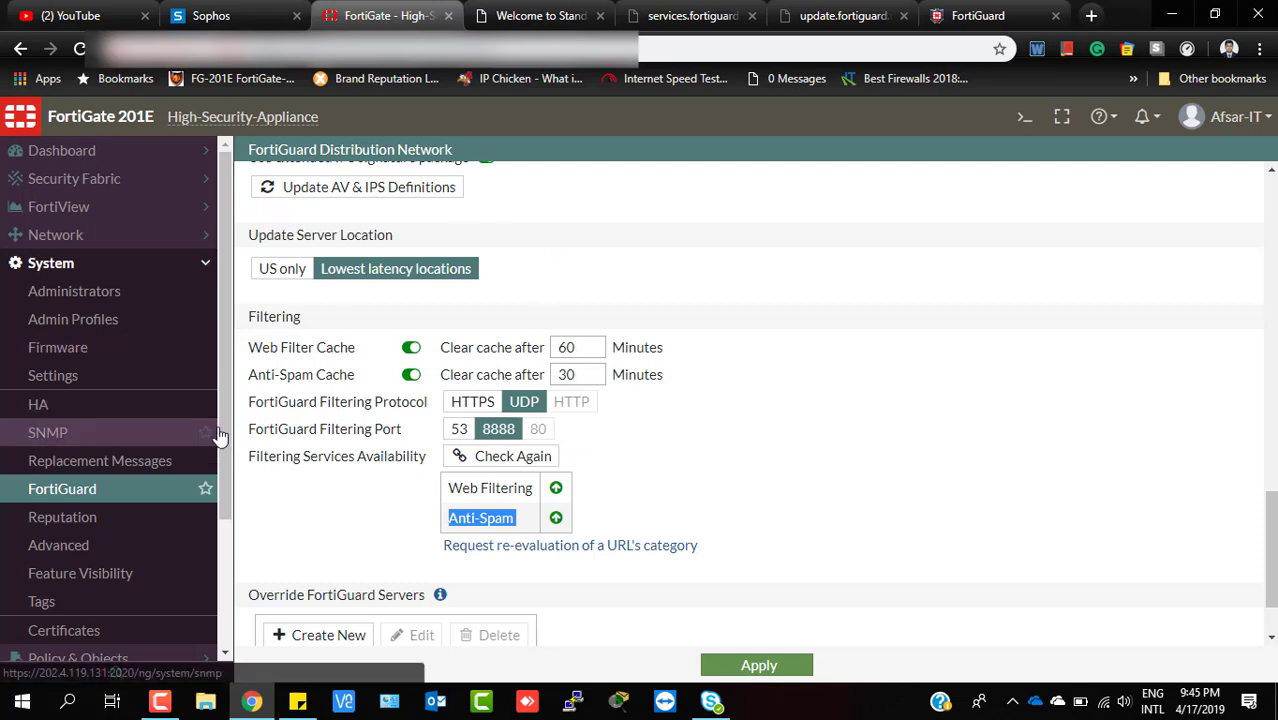
mouse_move(348, 478)
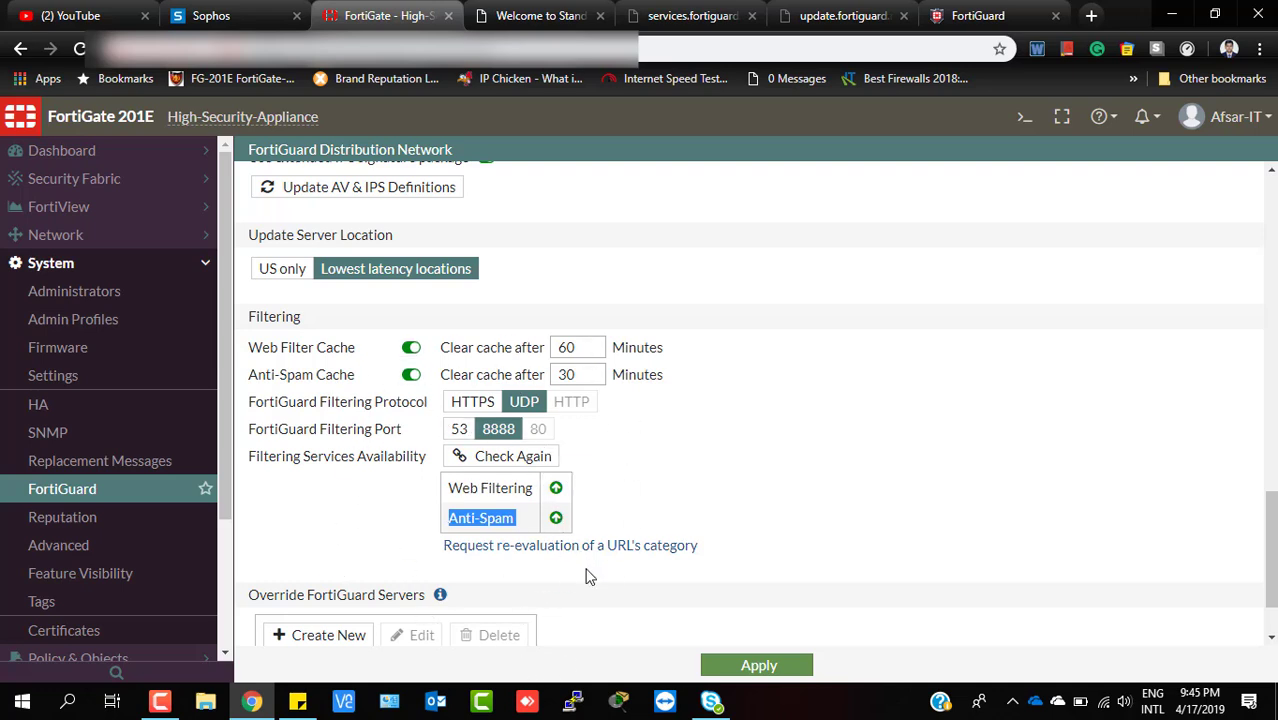
mouse_move(56, 234)
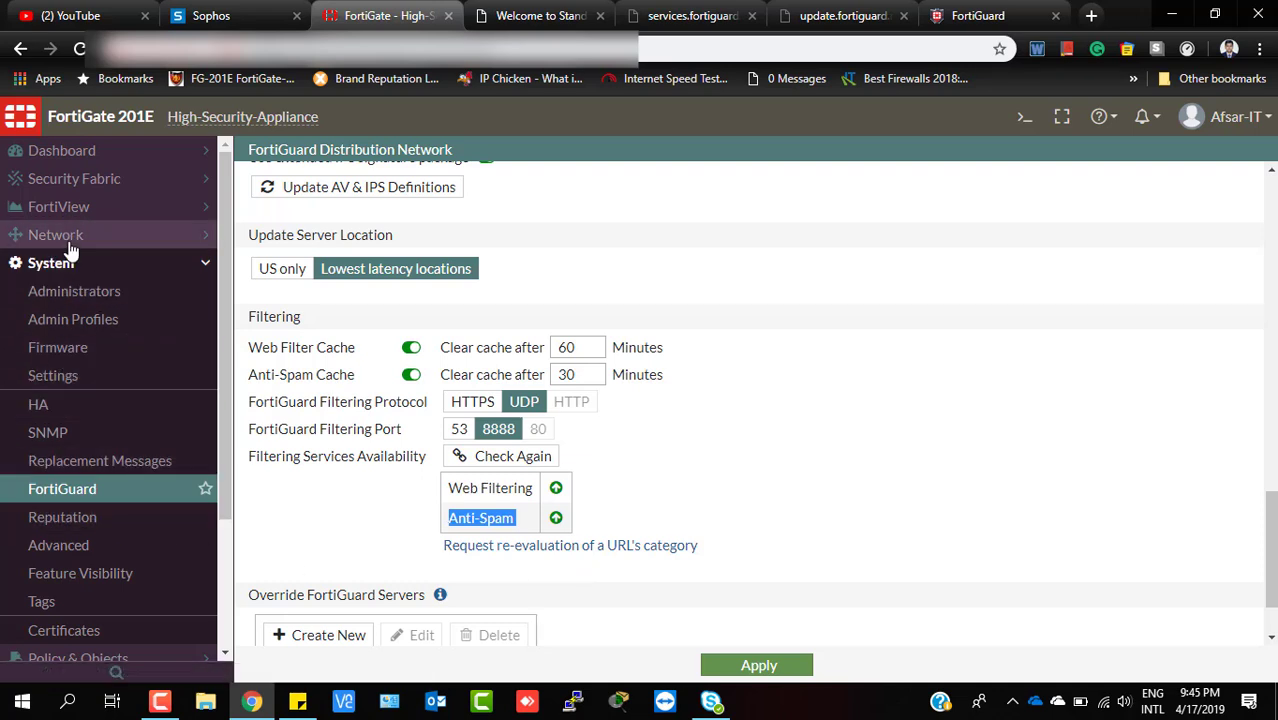
Show the DNS Settings with primary 8.8.8.8 and secondary 208.91.112.52 via Network > DNS.
left_click(56, 234)
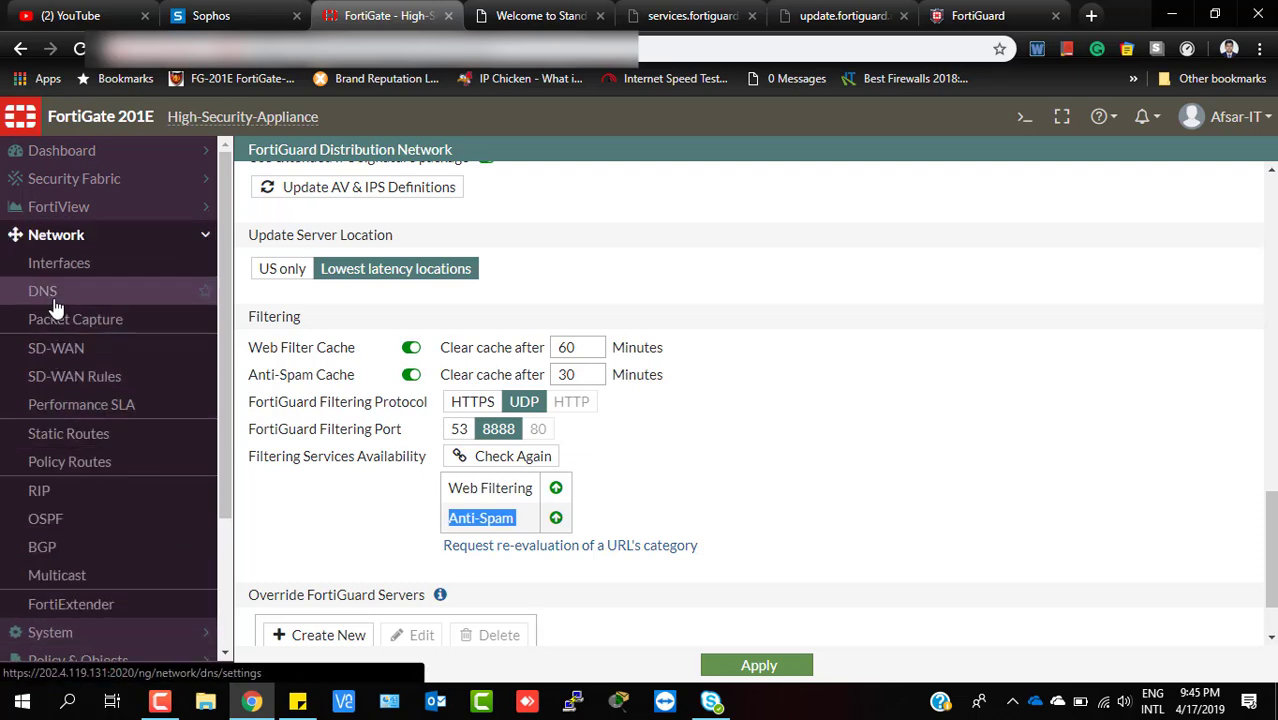
left_click(42, 290)
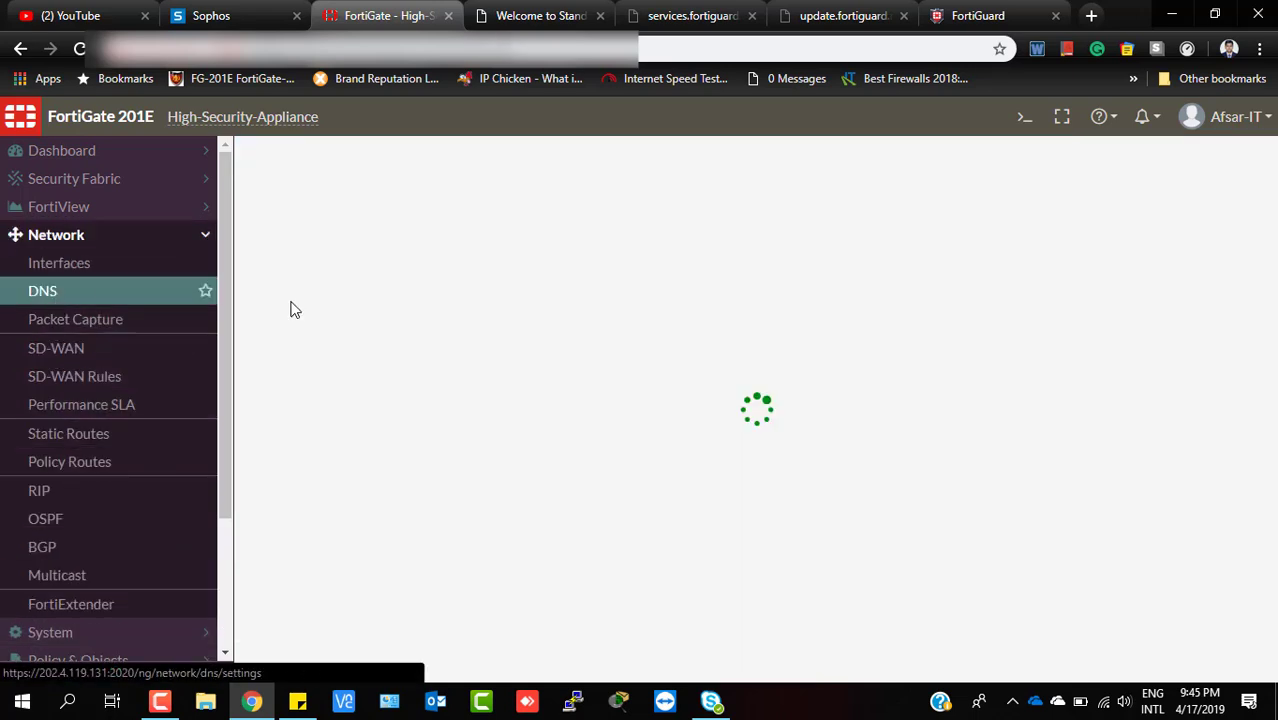
left_click(42, 290)
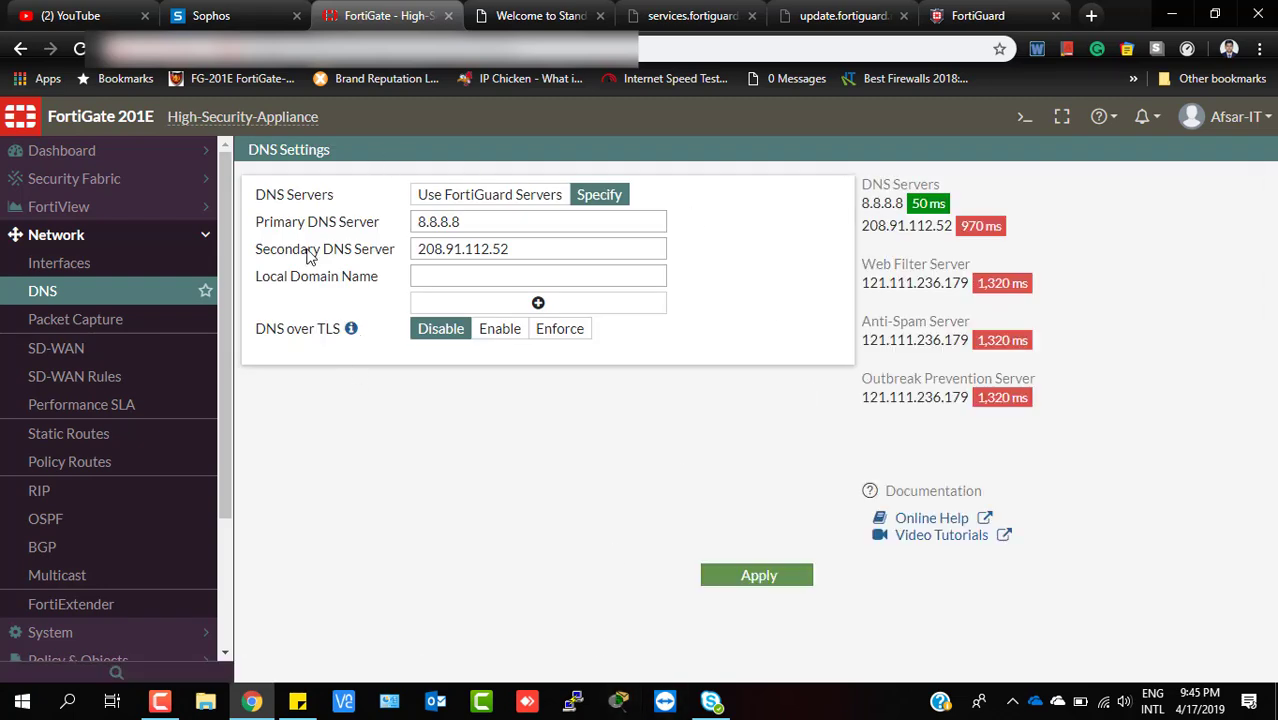
mouse_move(472, 280)
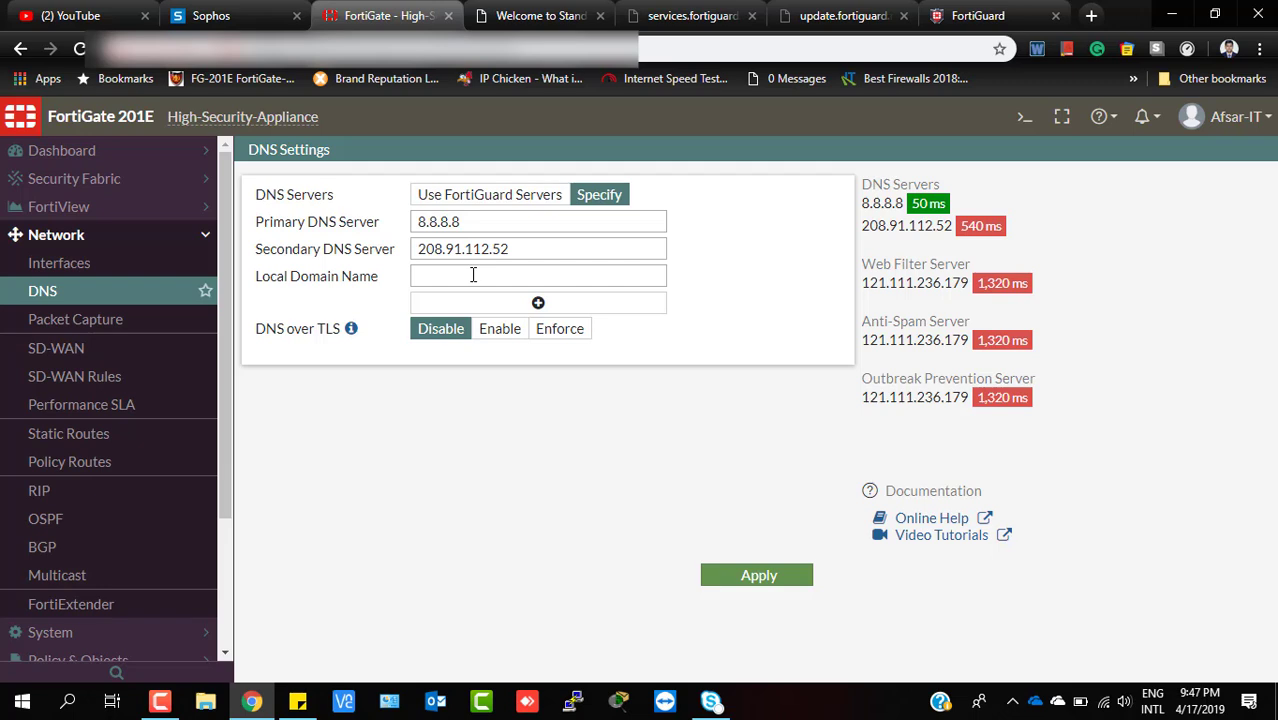
mouse_move(60, 262)
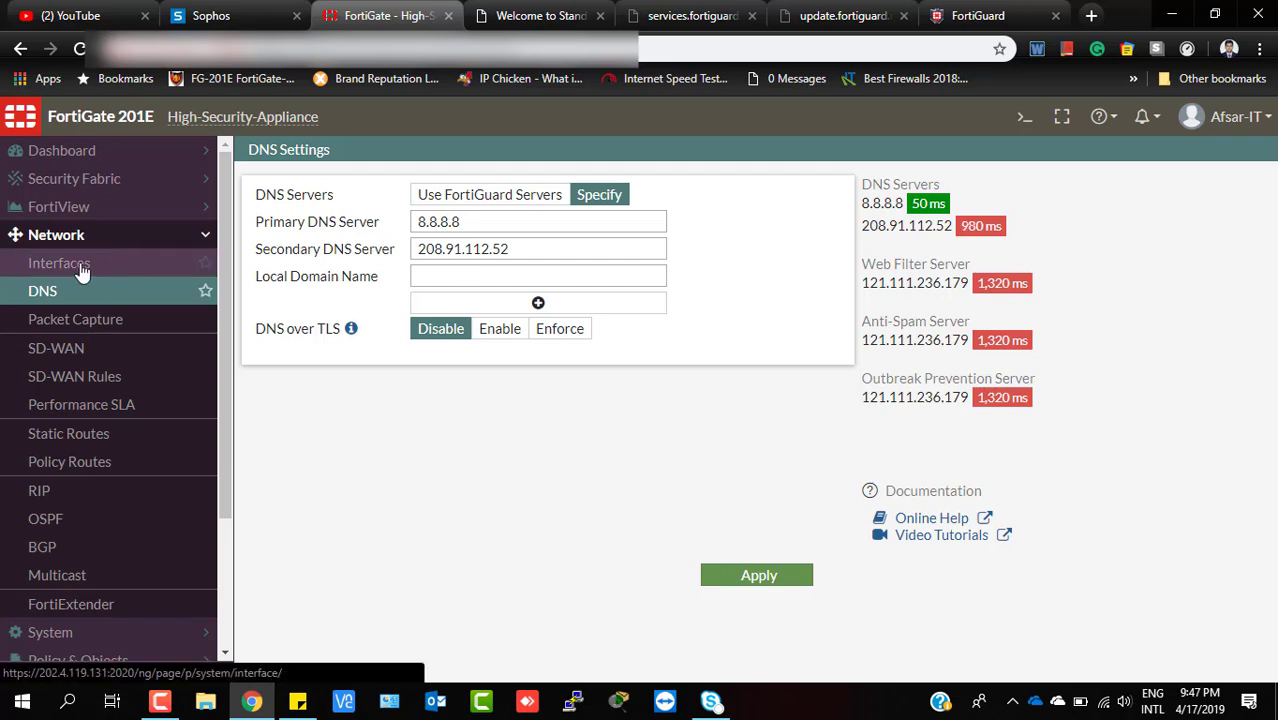
mouse_move(68, 276)
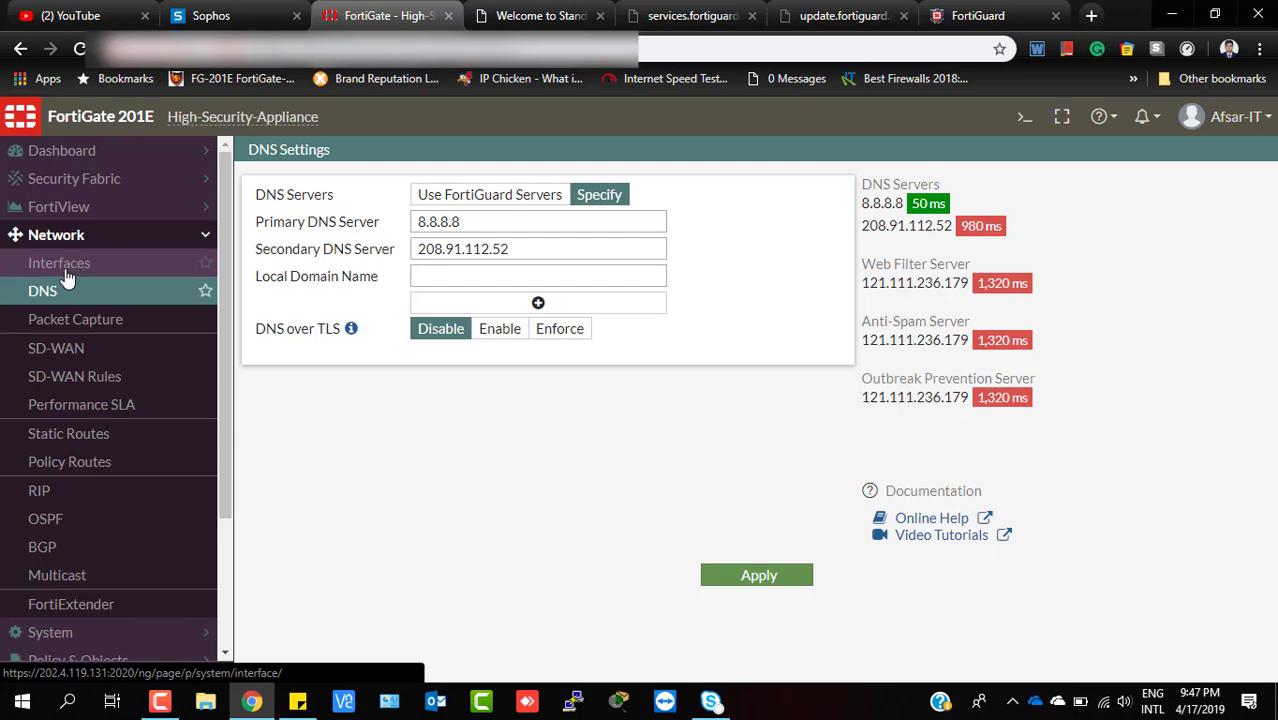
Show the Network interfaces list and locate the 172.25.15.254/255.255.255.0 LAN interface.
left_click(60, 262)
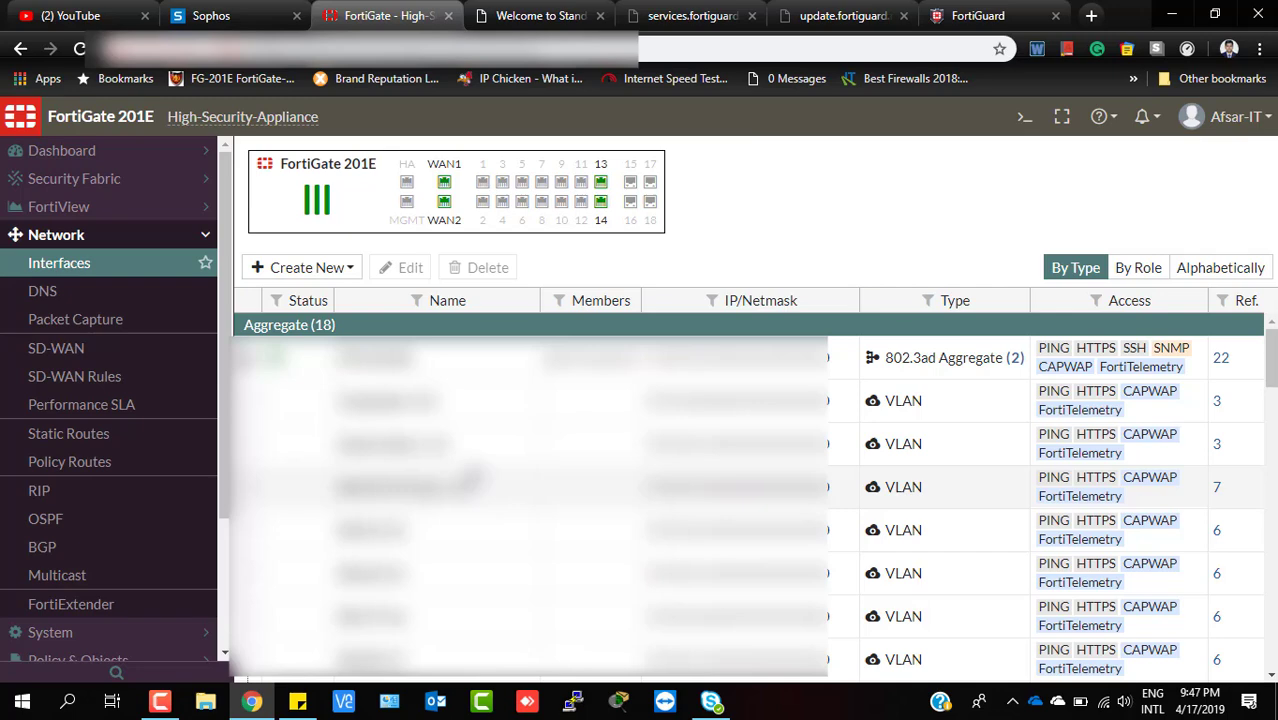
scroll("down", 3)
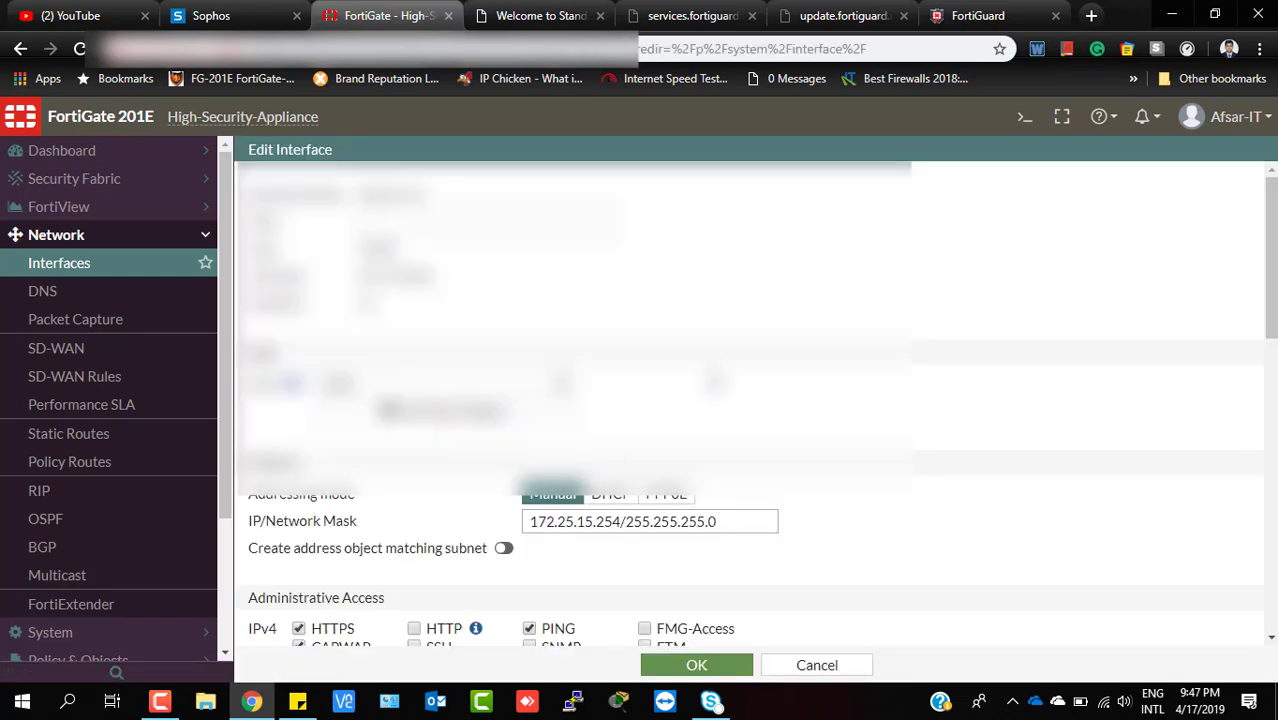
scroll("down", 3)
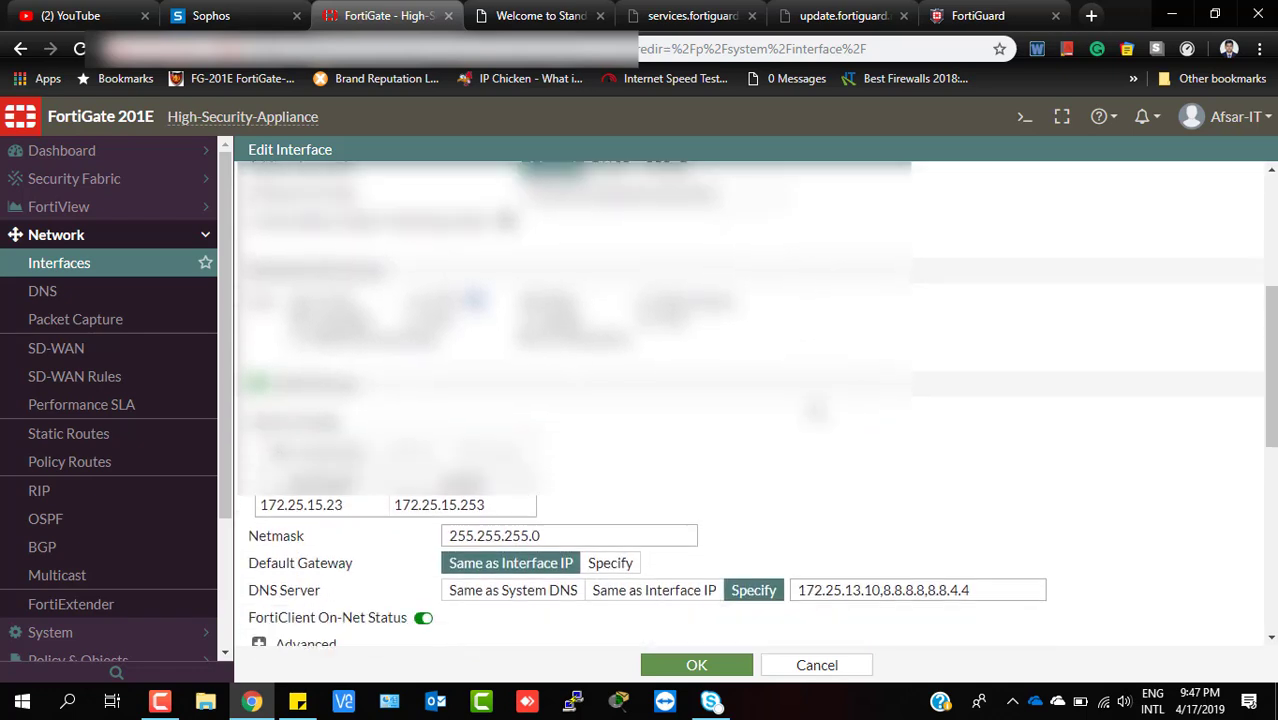
scroll("down", 3)
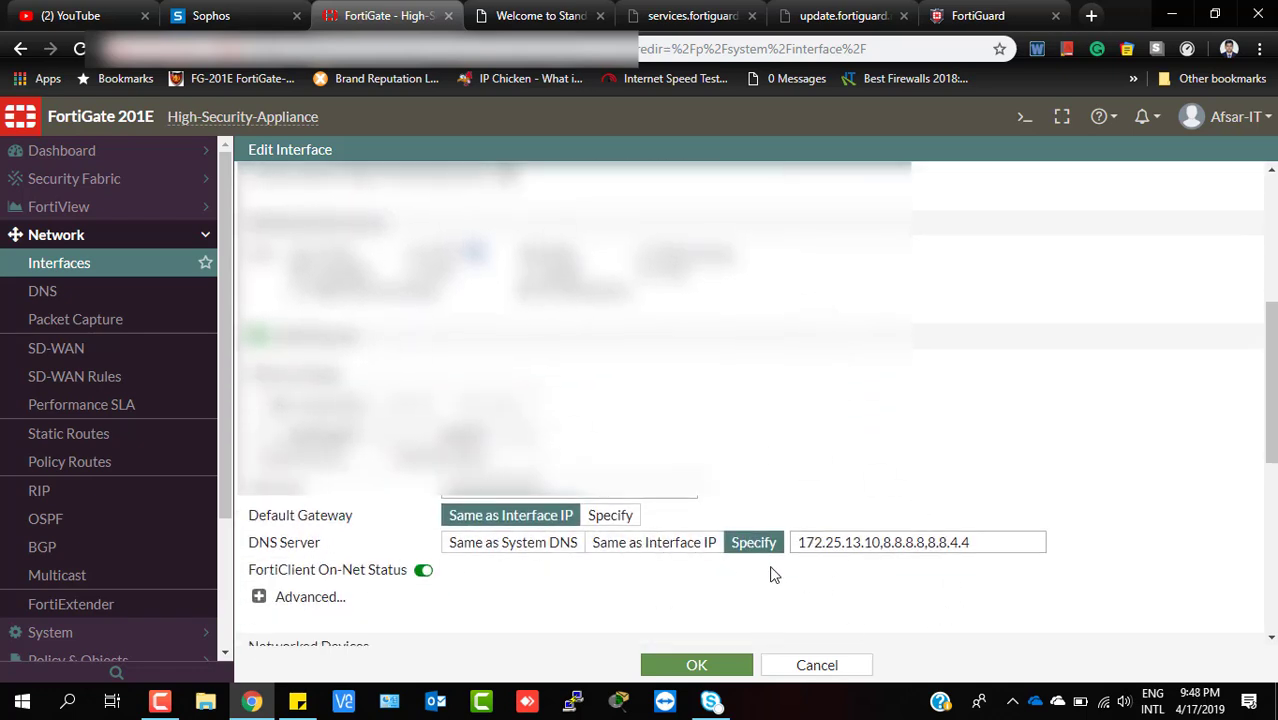
double_click(838, 542)
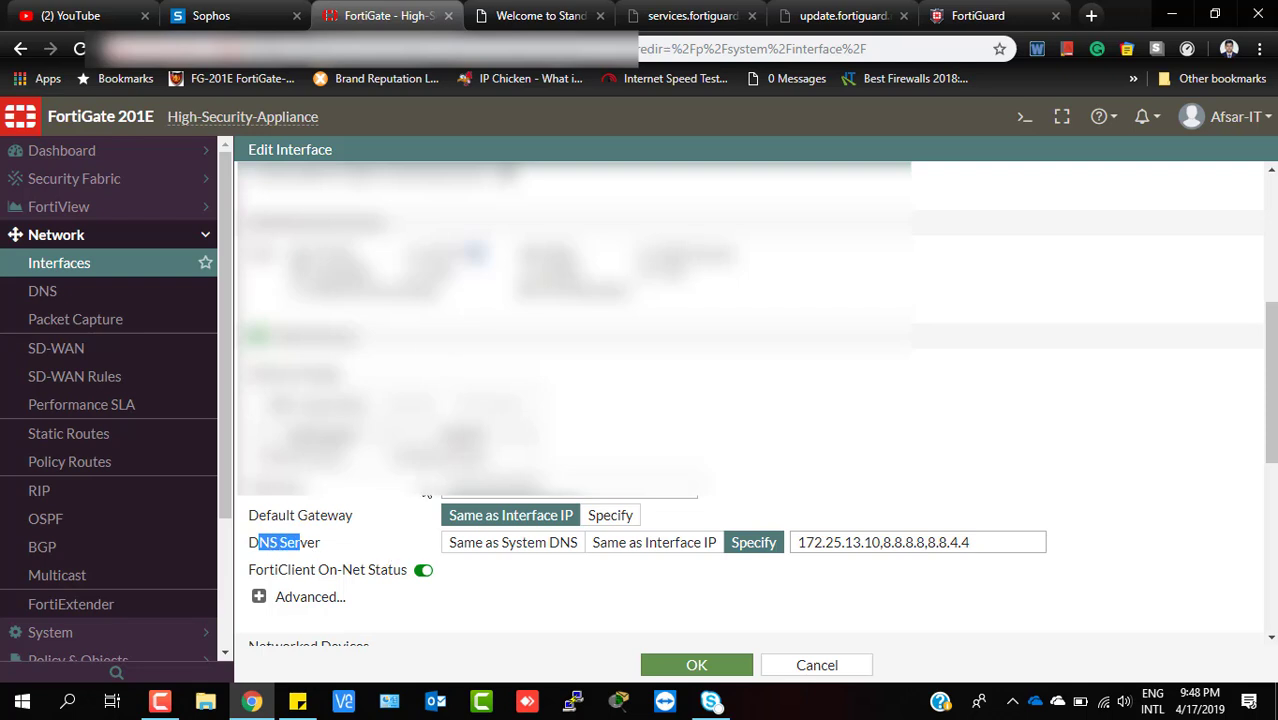
mouse_move(324, 552)
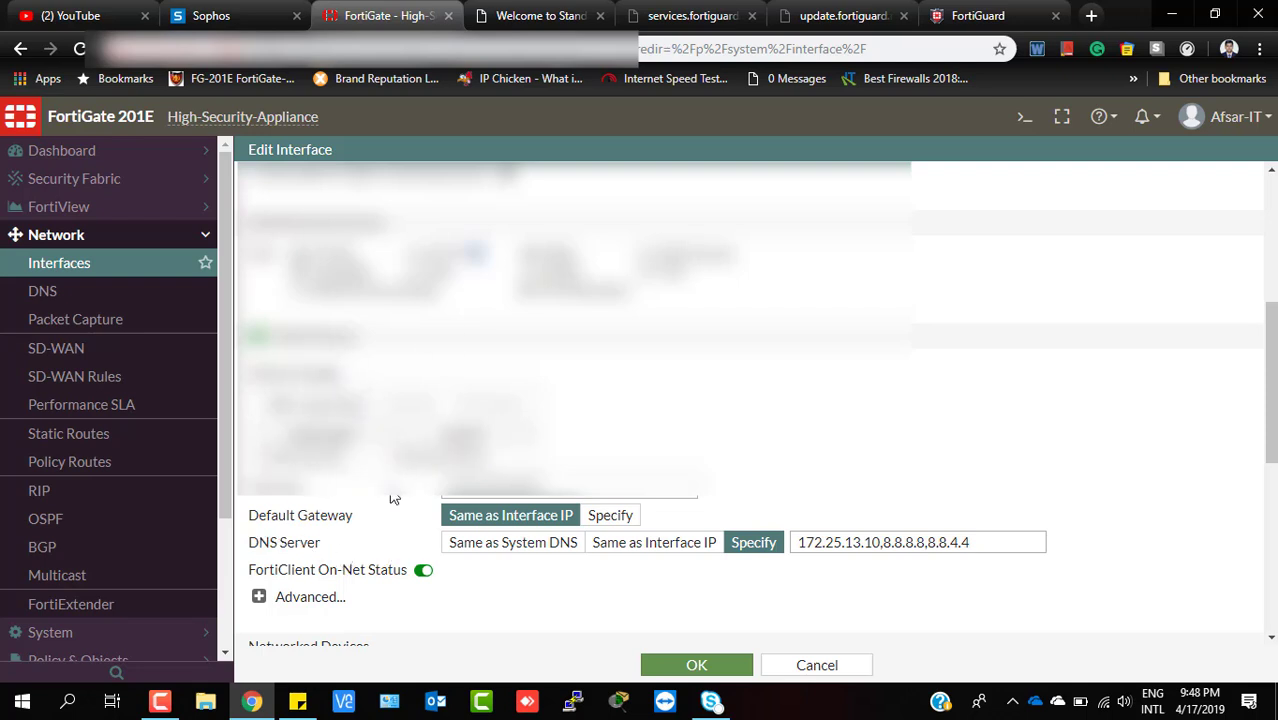
mouse_move(336, 556)
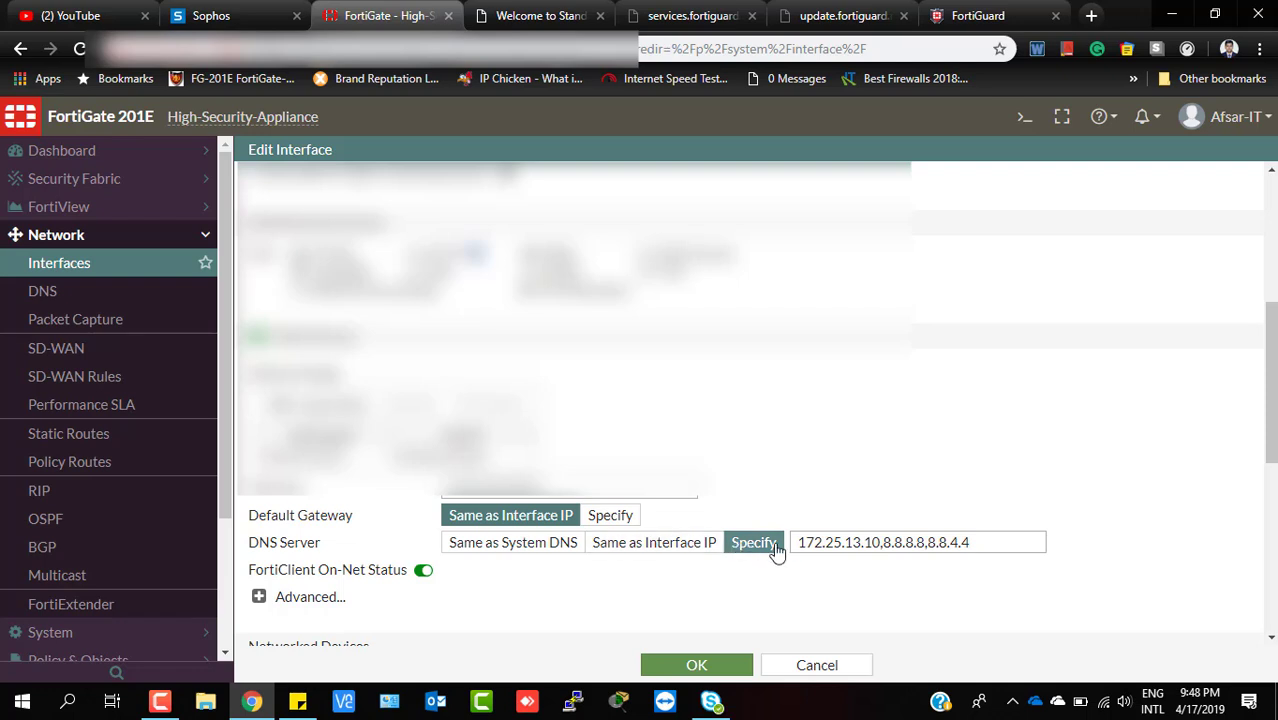
left_click(804, 542)
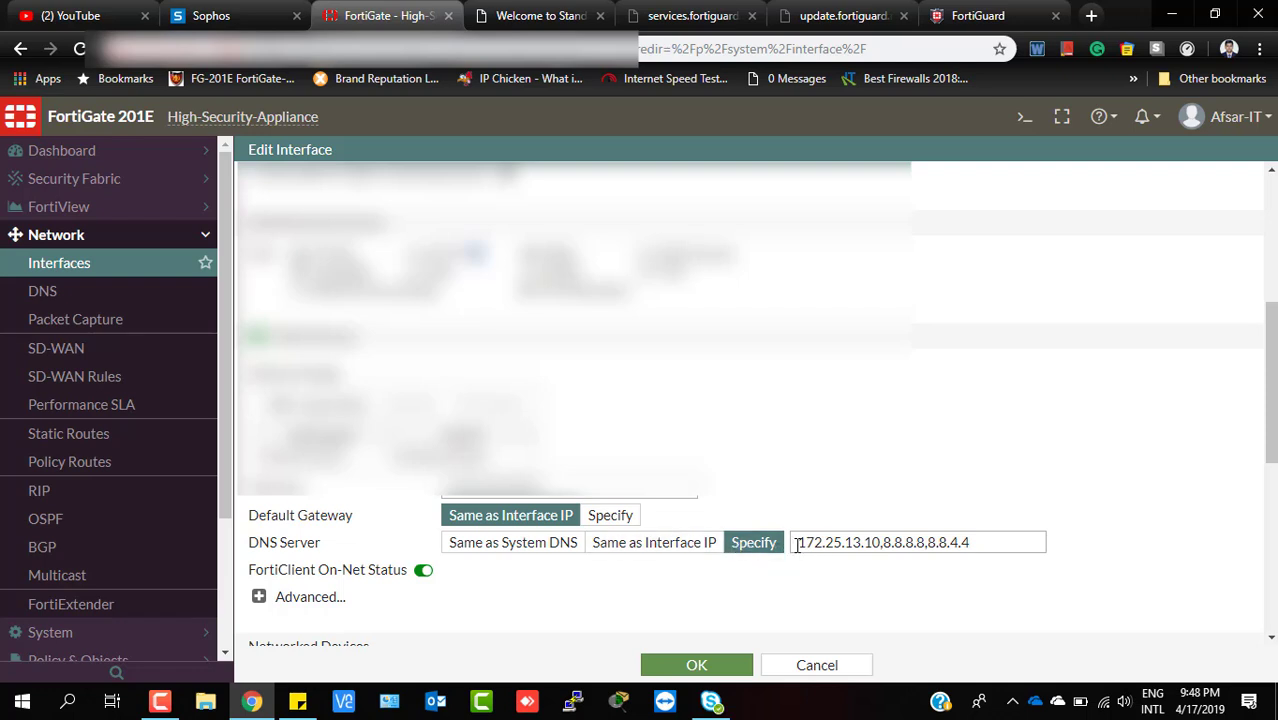
double_click(836, 542)
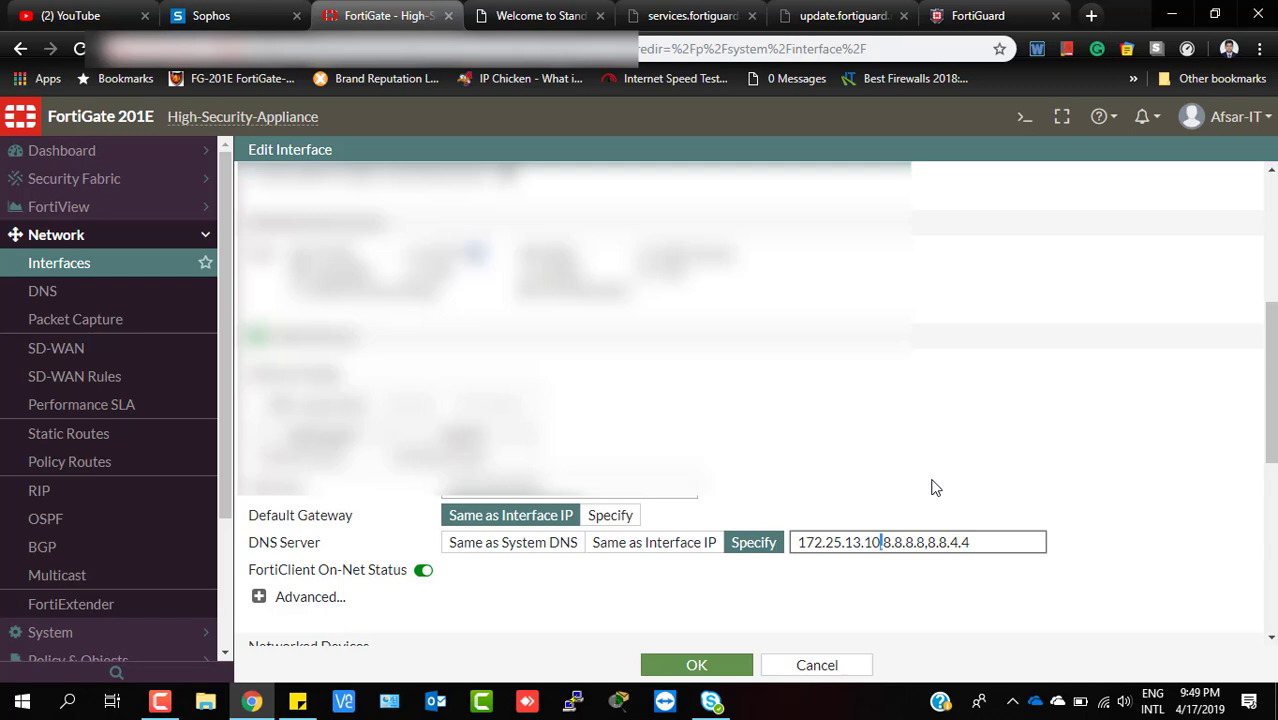
mouse_move(940, 514)
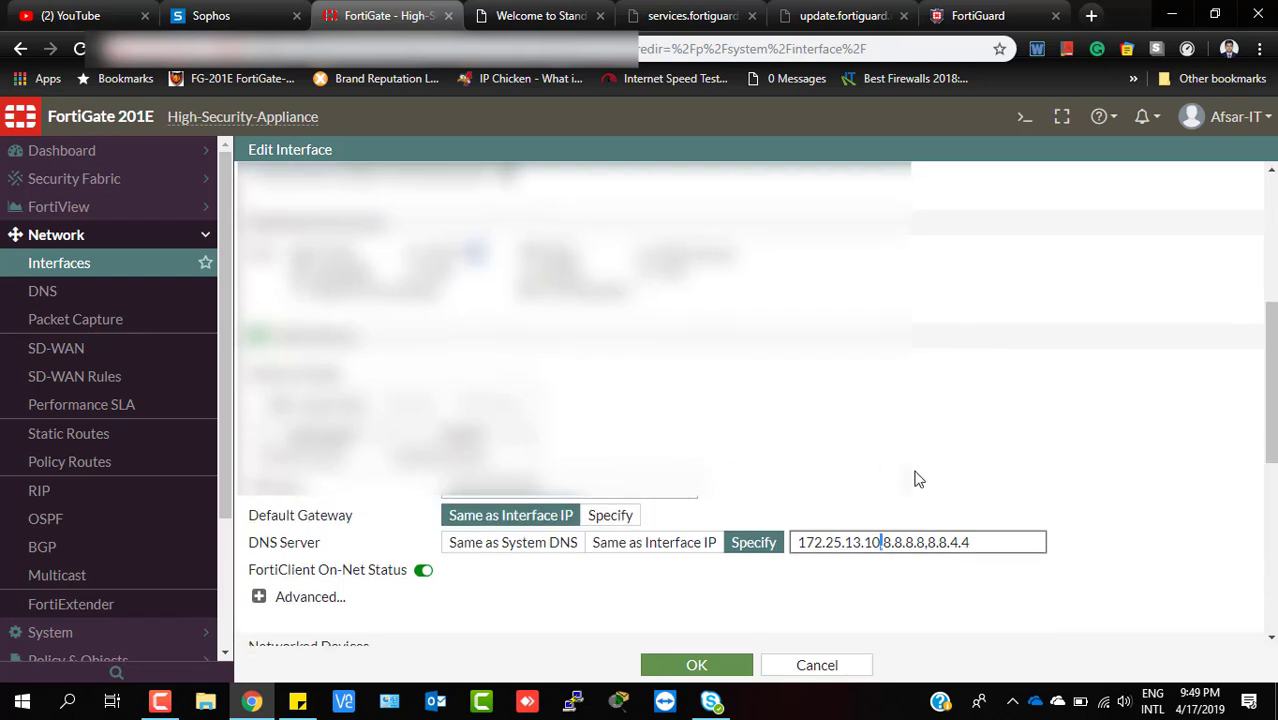
scroll("down", 3)
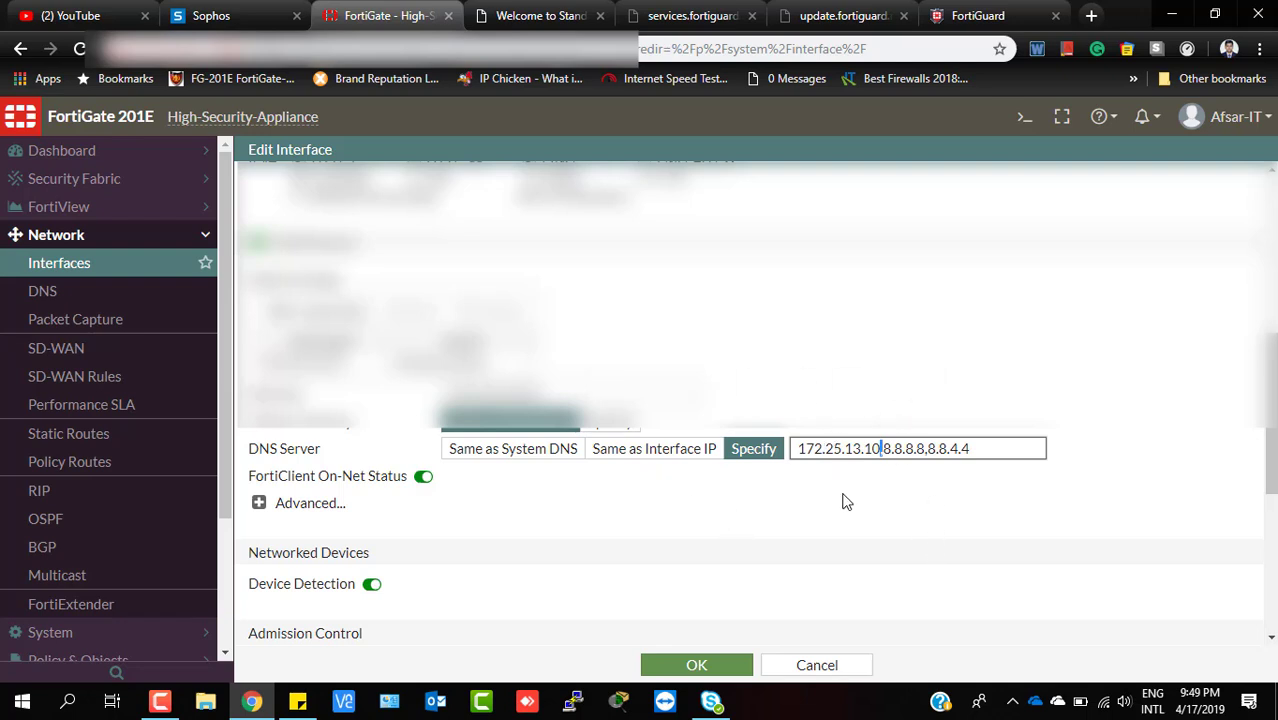
mouse_move(62, 300)
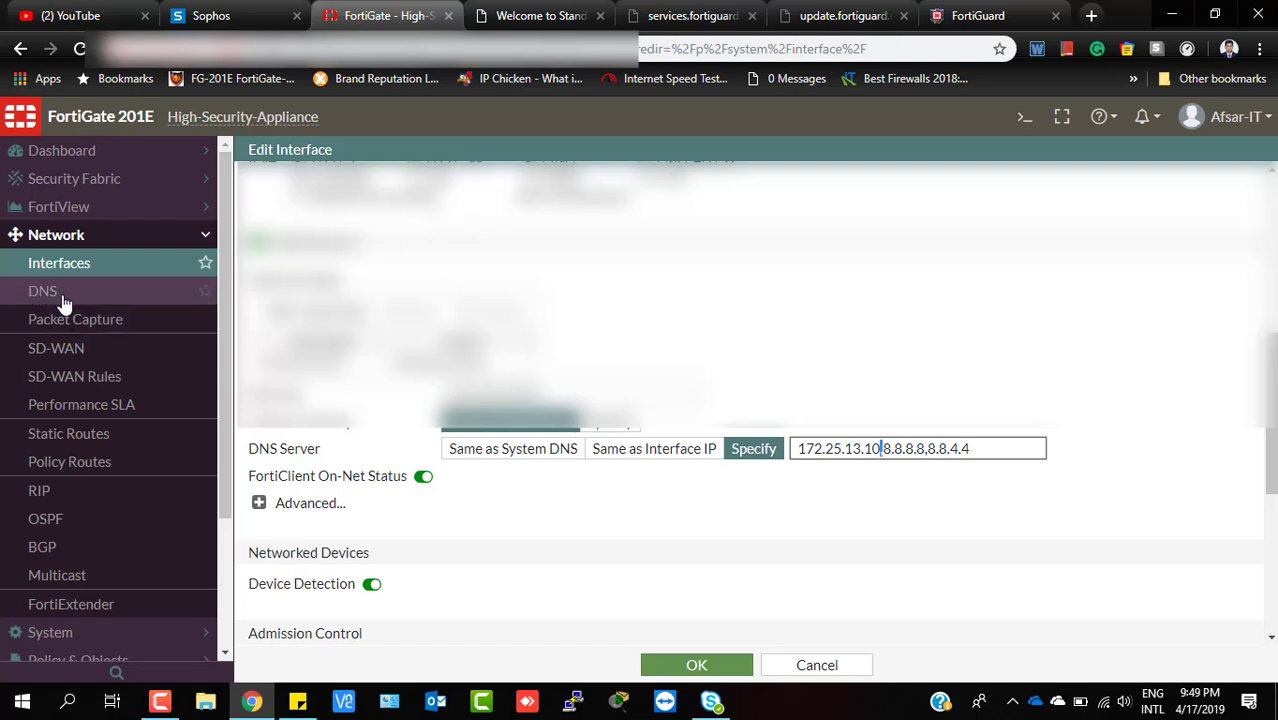
Return to the system DNS Settings showing 8.8.8.8 and 208.91.112.52 and review its options.
left_click(42, 290)
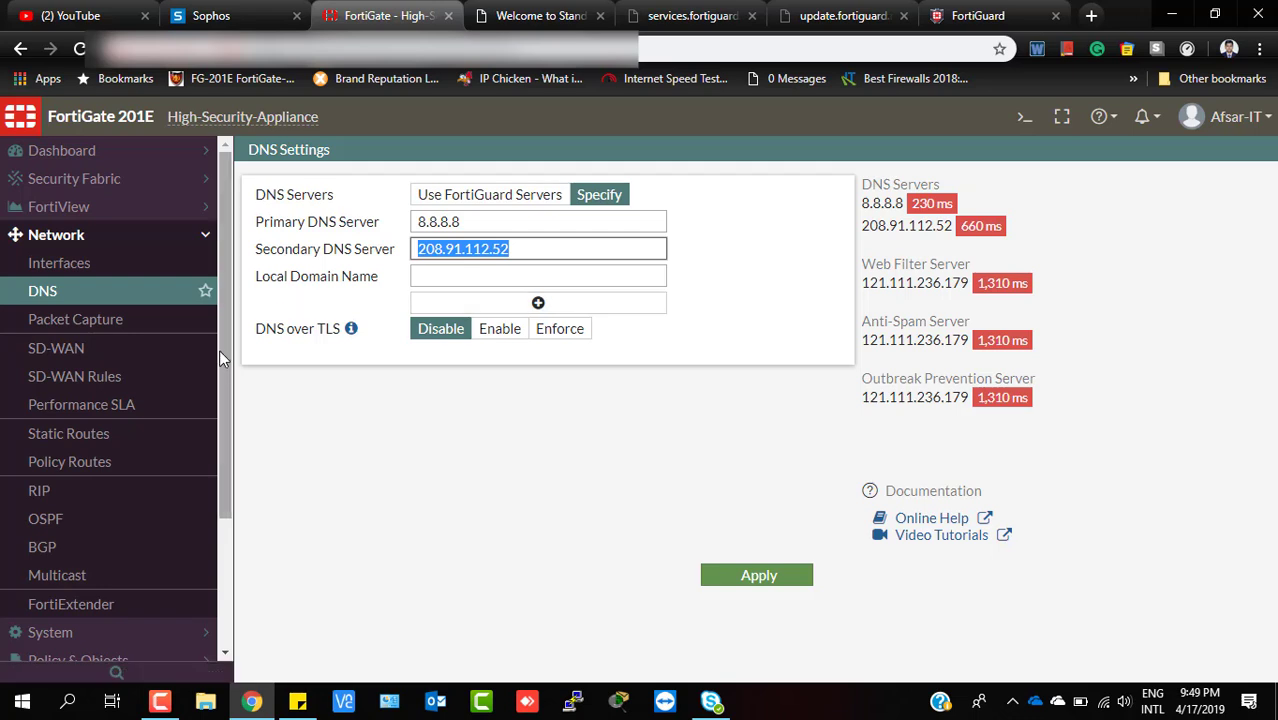
mouse_move(76, 320)
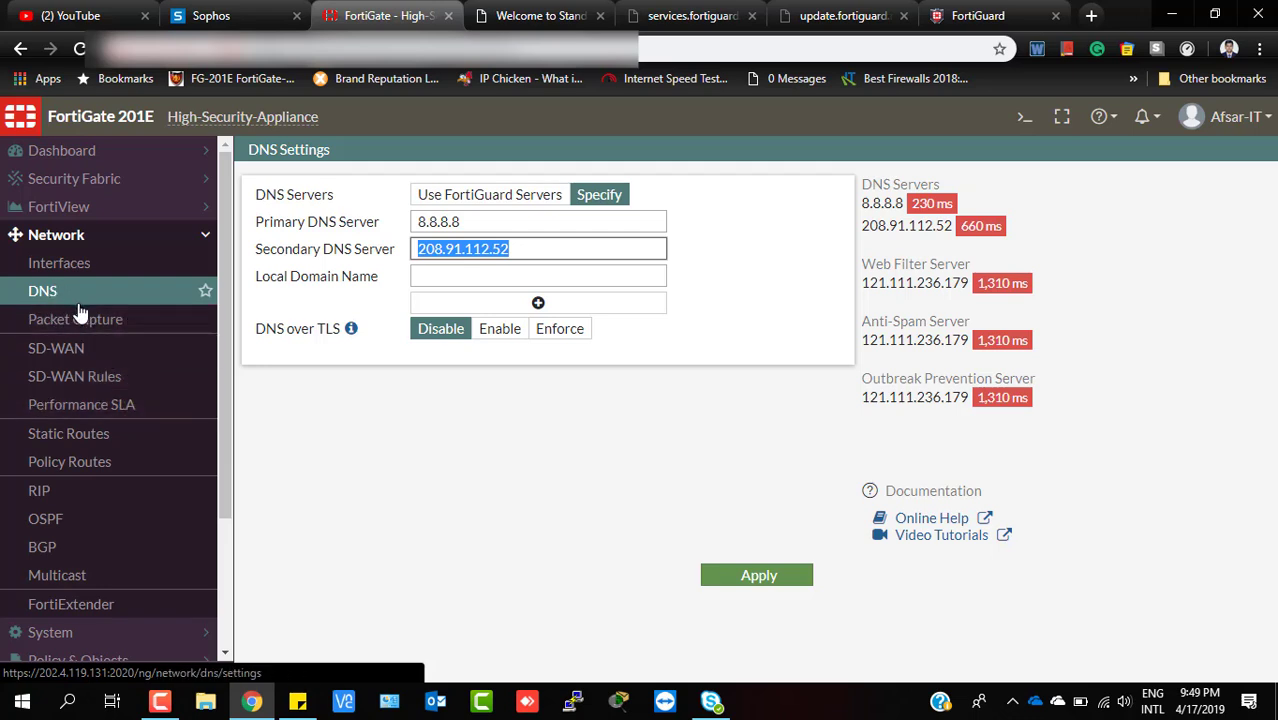
mouse_move(62, 680)
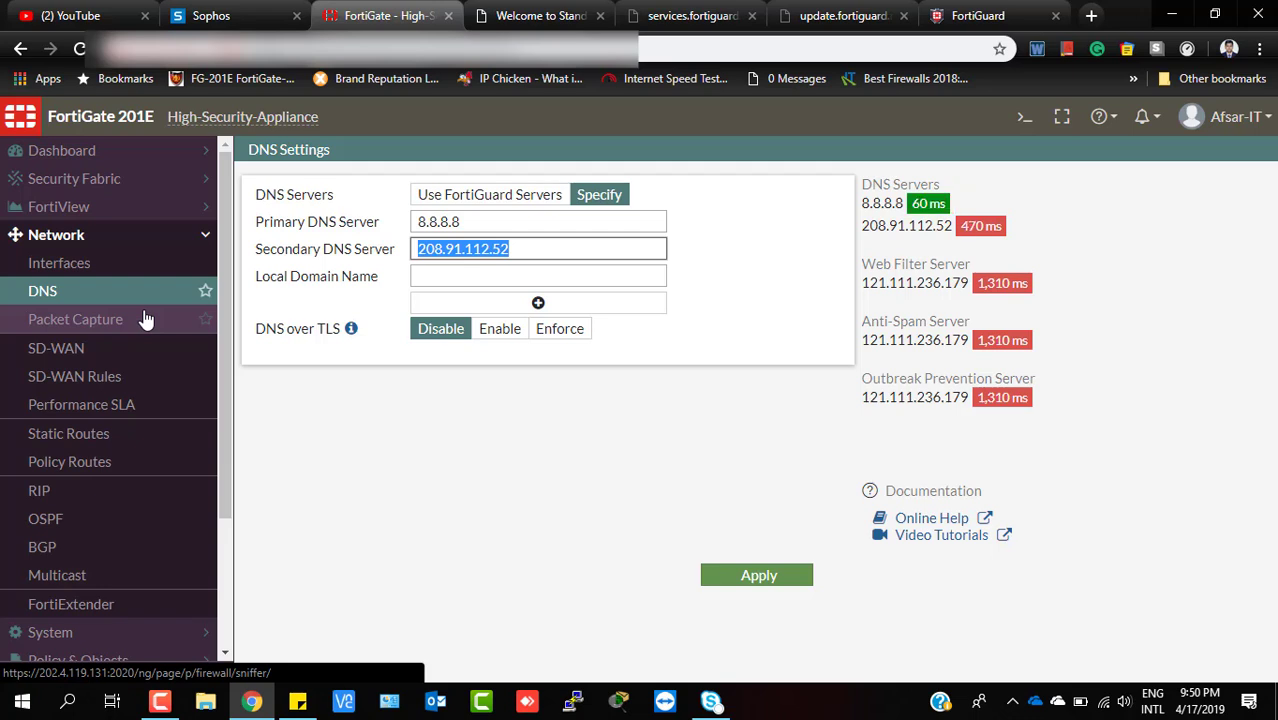
mouse_move(144, 320)
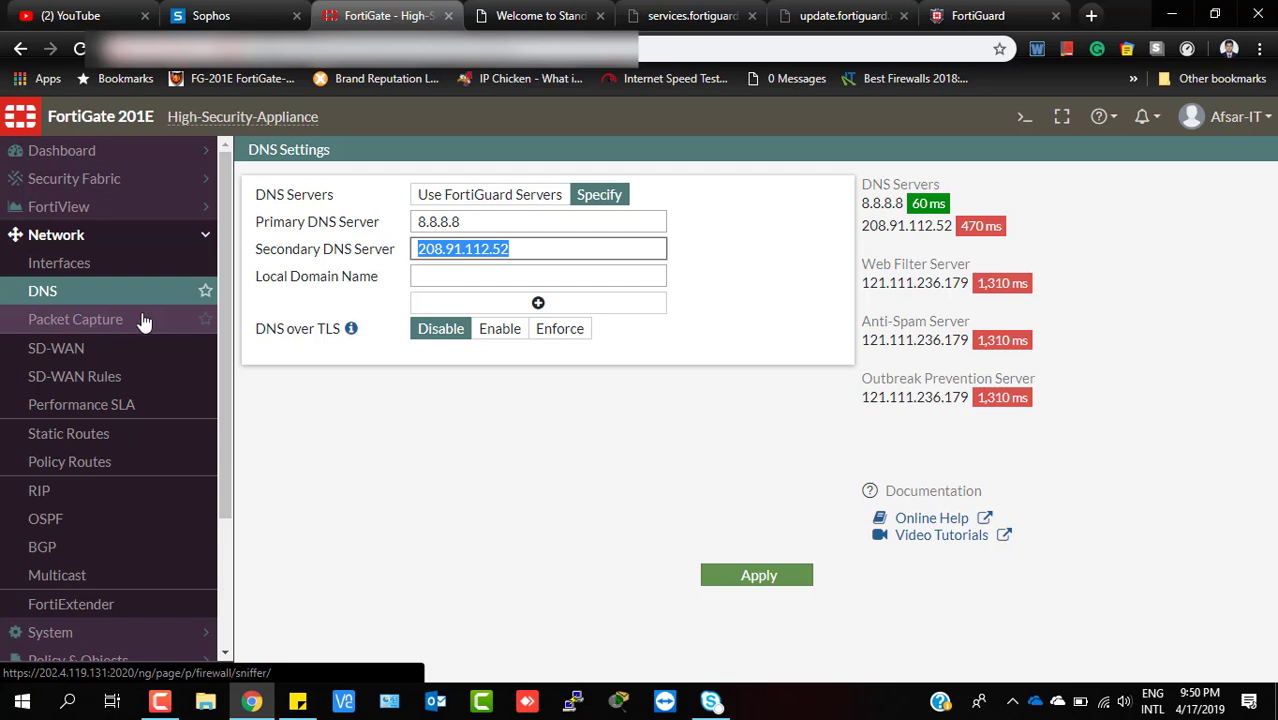
mouse_move(82, 404)
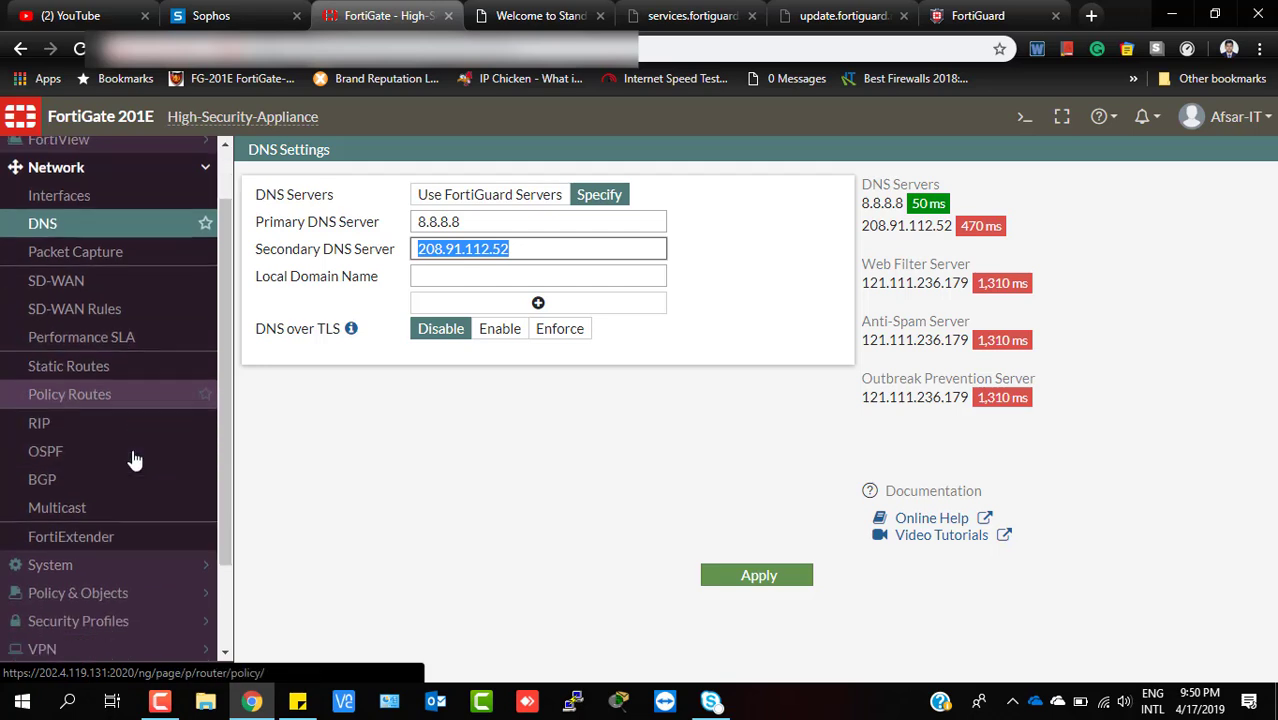
scroll("down", 3)
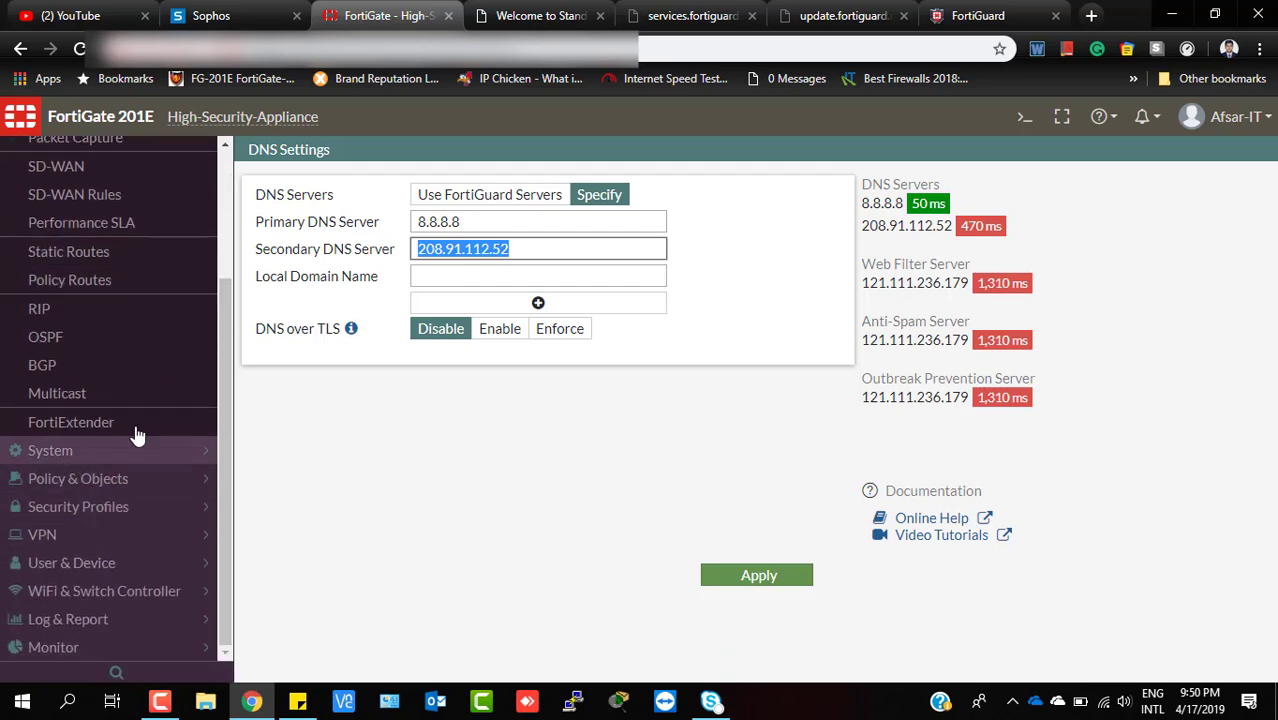
mouse_move(478, 336)
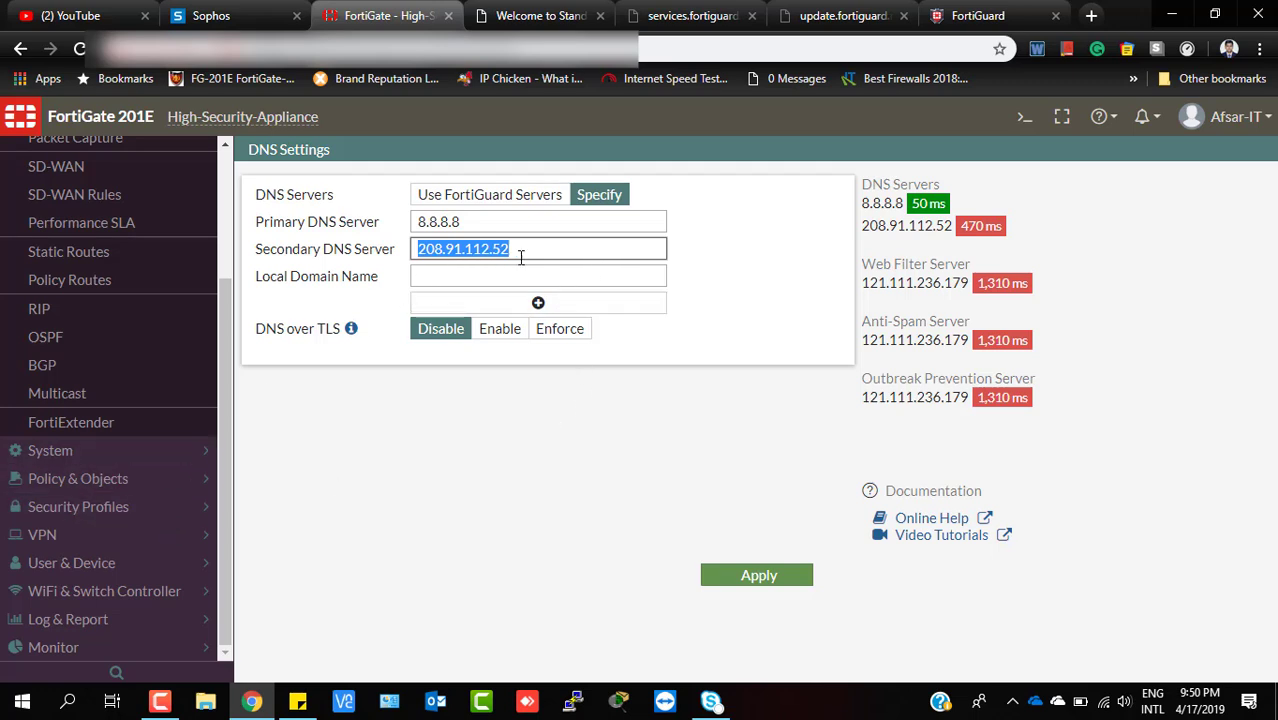
mouse_move(540, 248)
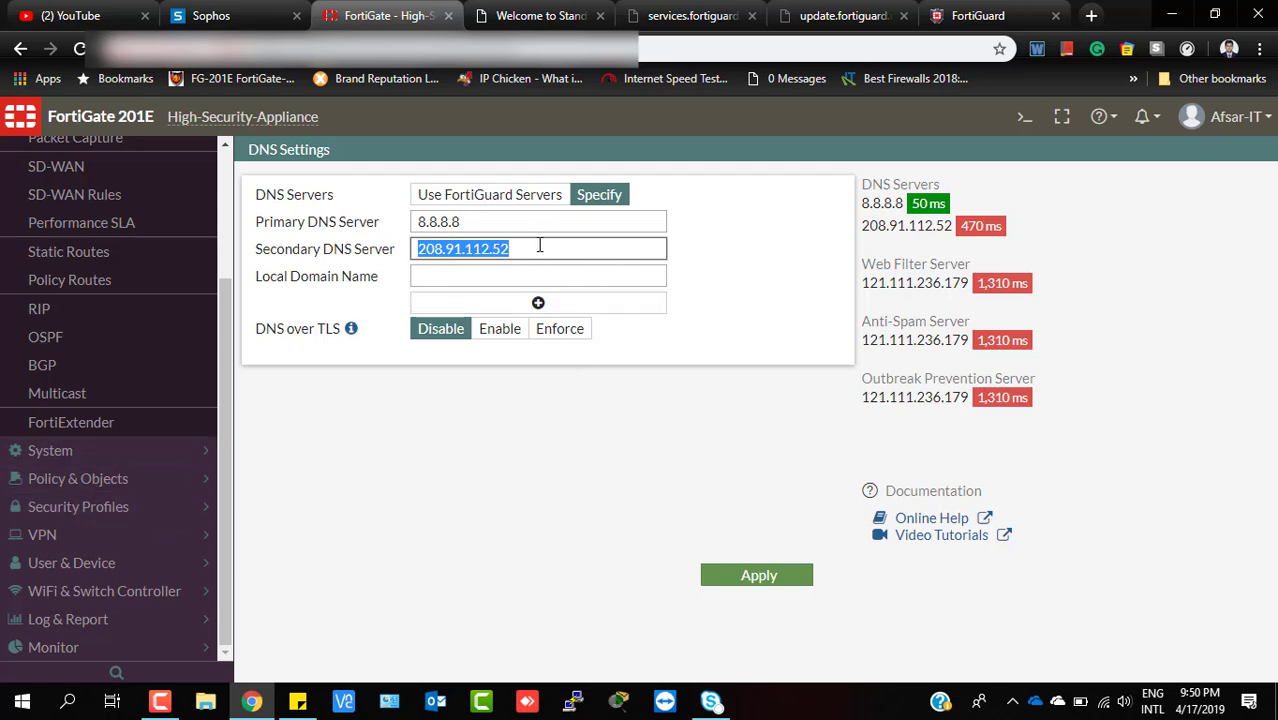
left_click(528, 248)
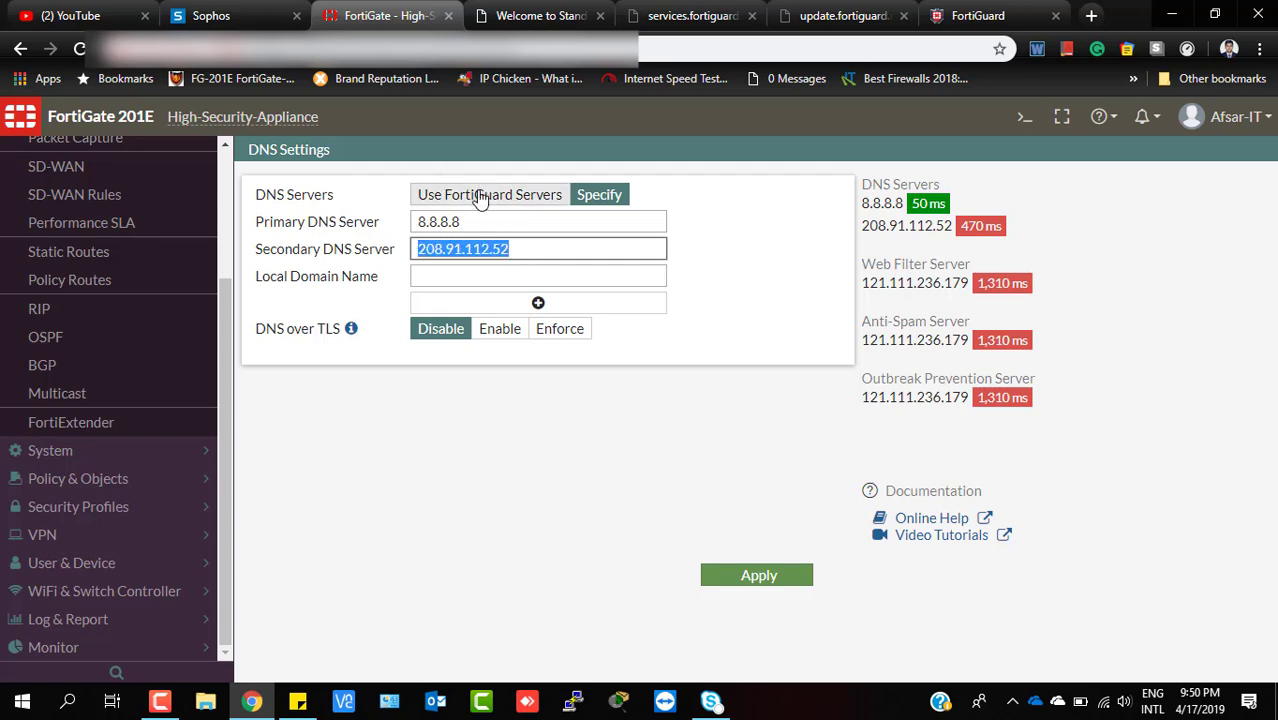
left_click(490, 194)
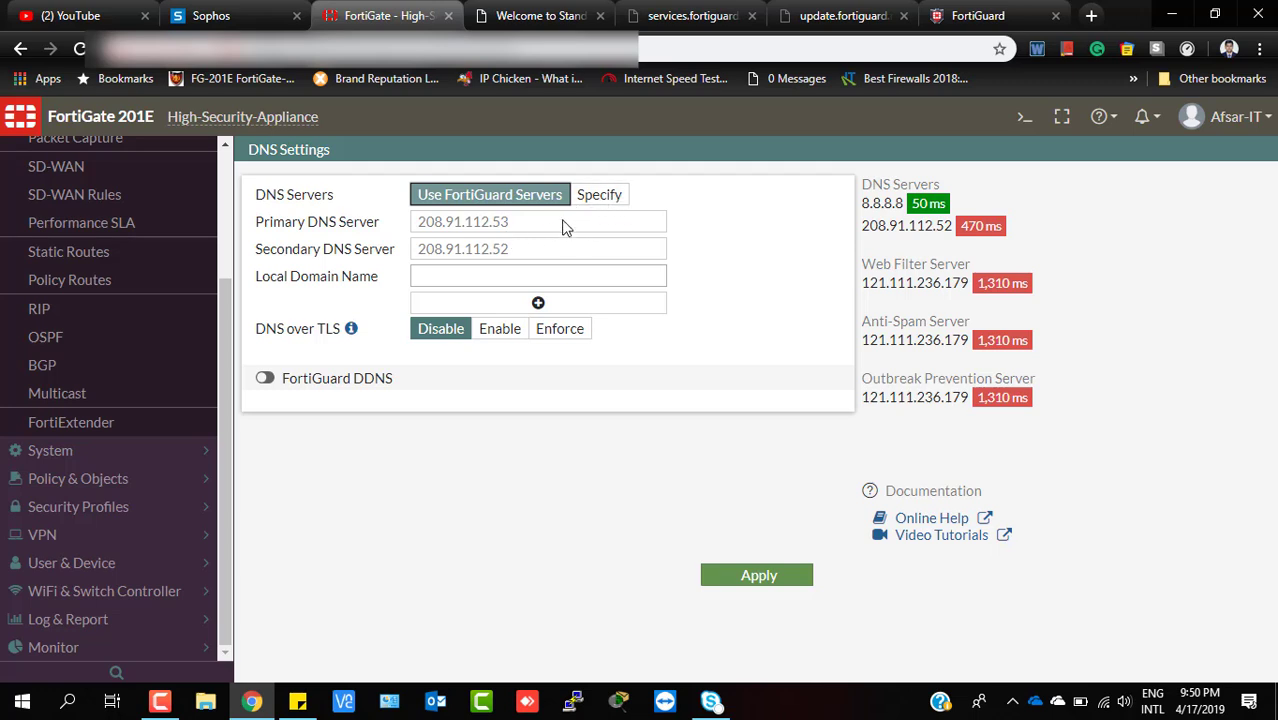
left_click(600, 194)
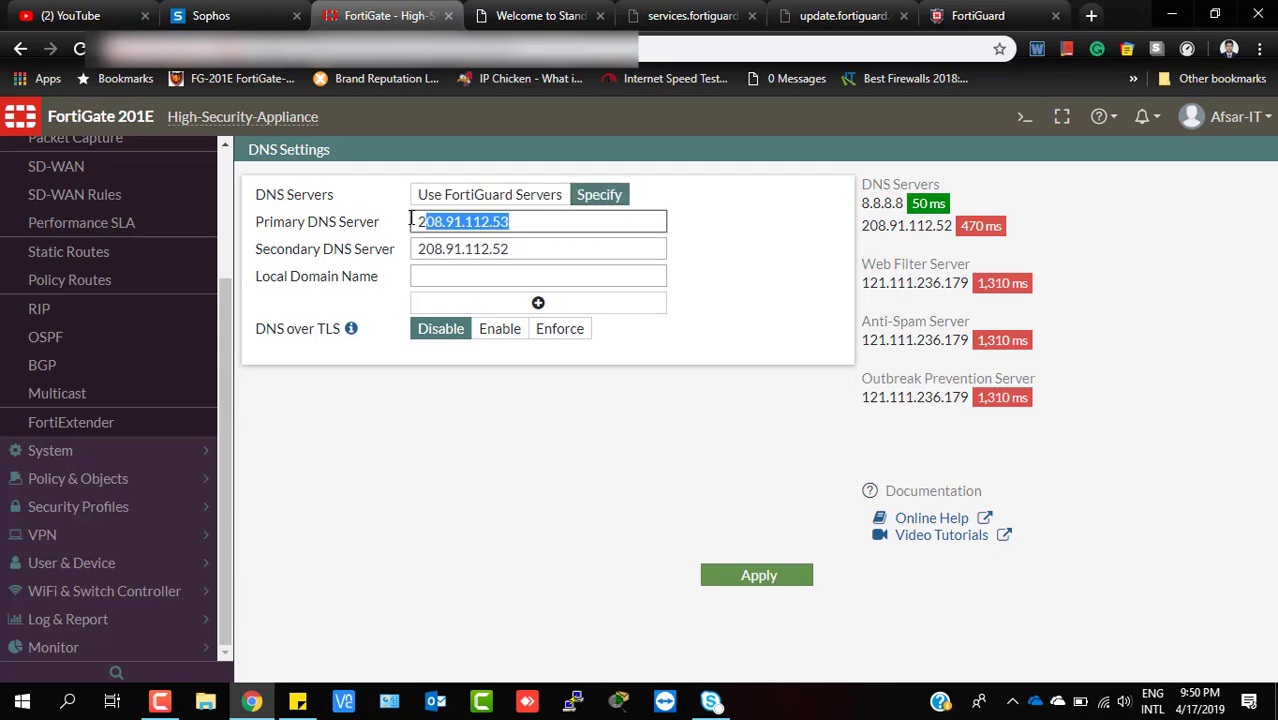
type("8")
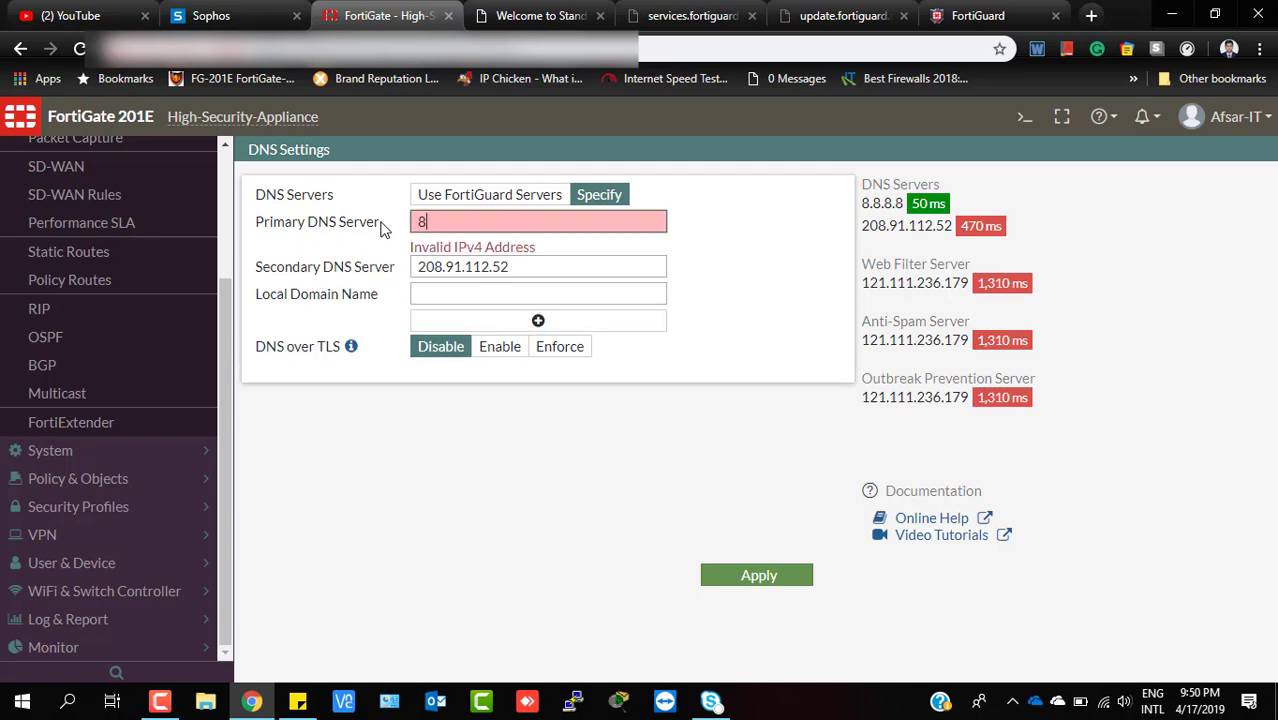
type(".8.8.8")
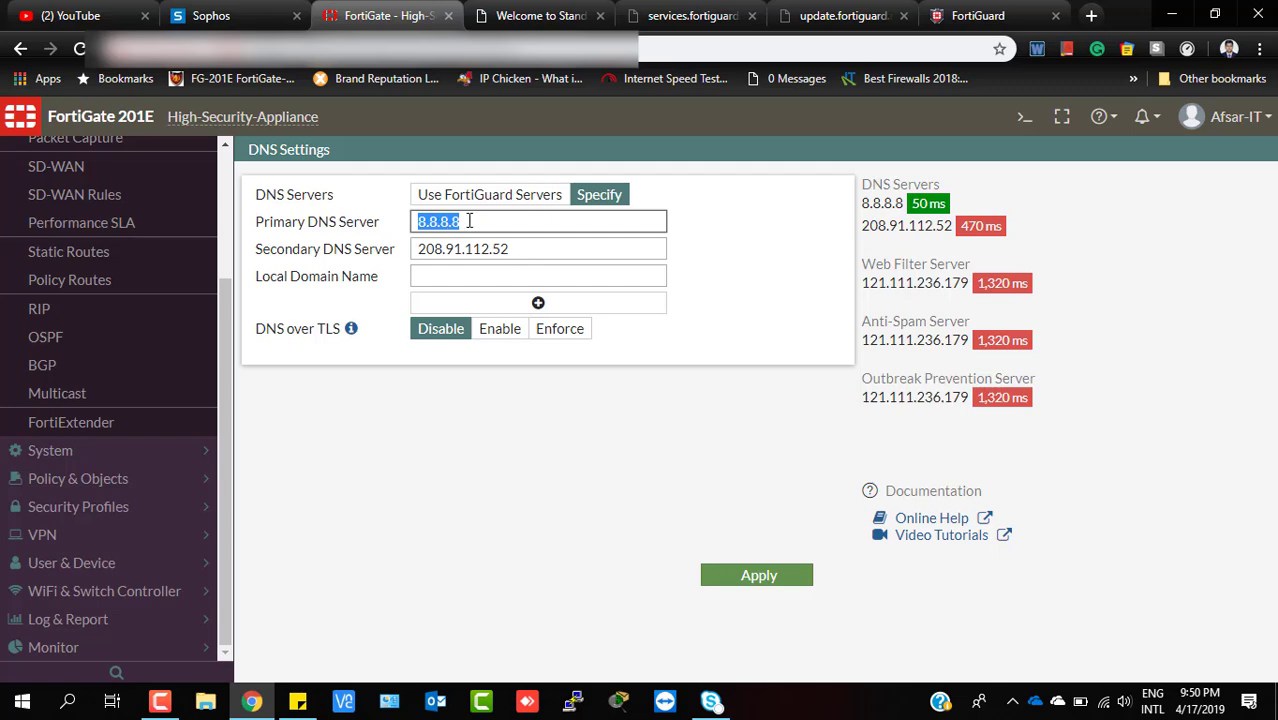
left_click(538, 248)
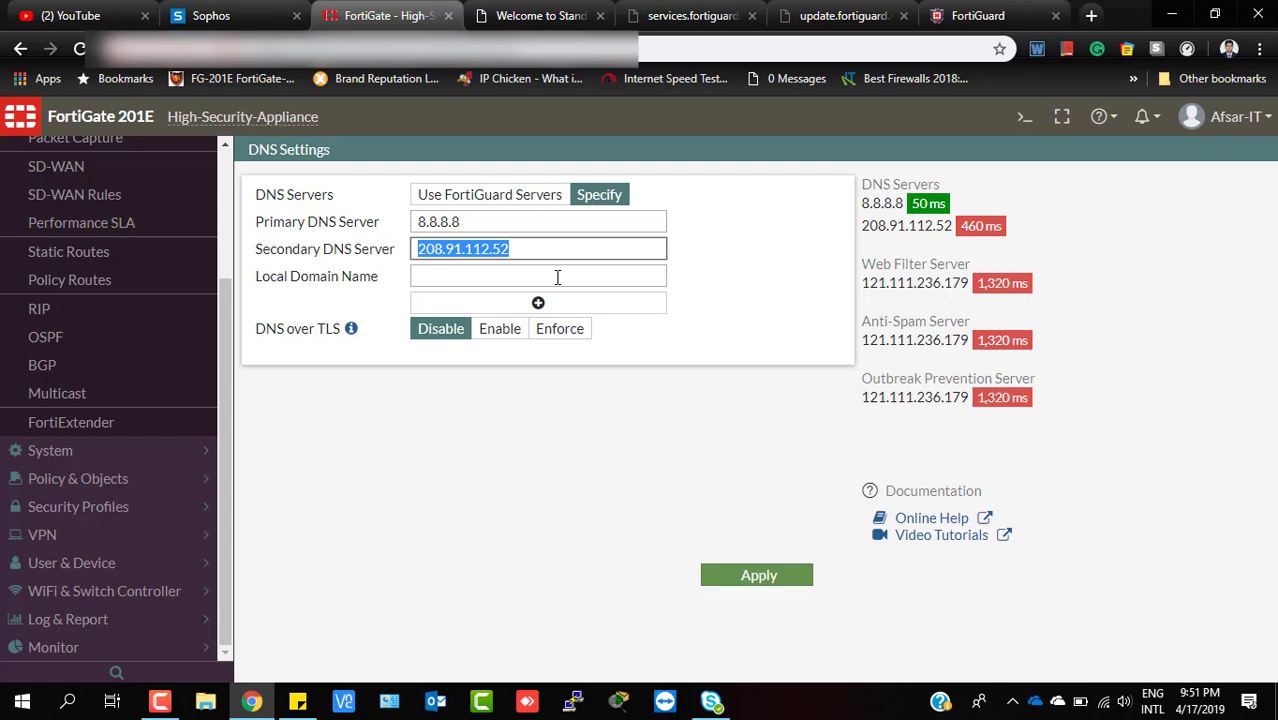
mouse_move(78, 478)
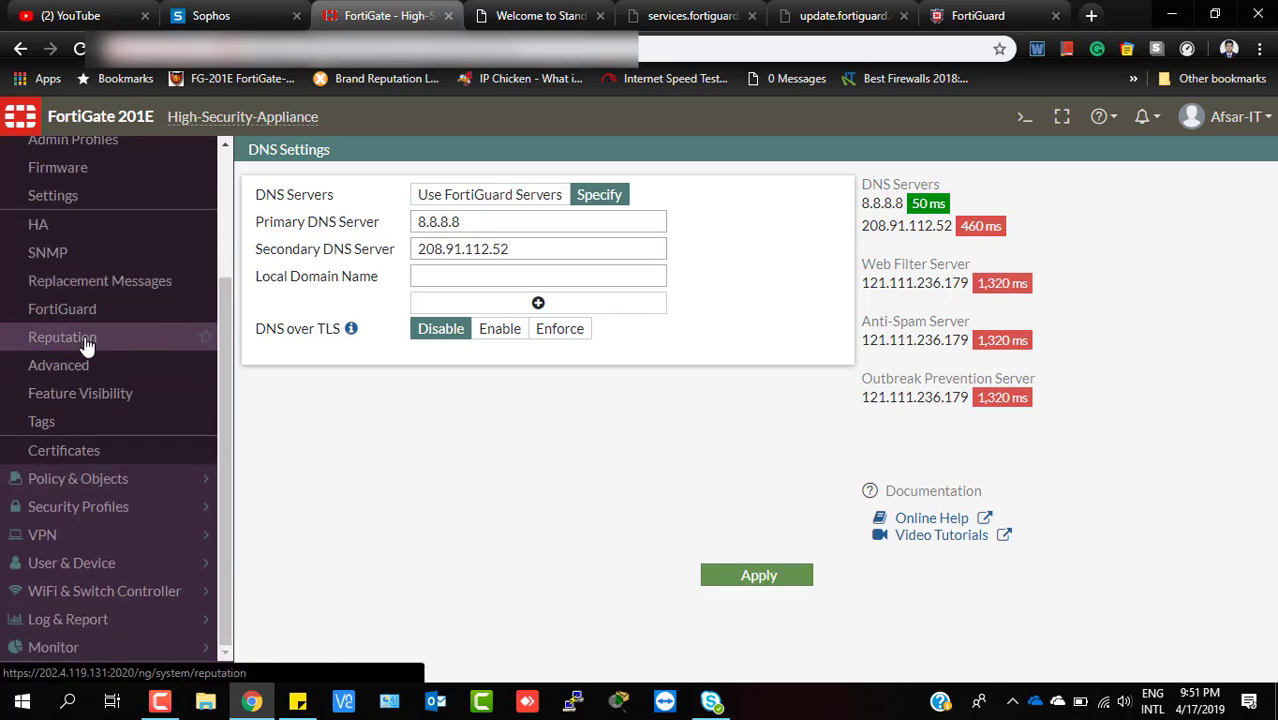
Show the System > FortiGuard page with Web Filtering and Anti-Spam available and no override servers.
left_click(62, 308)
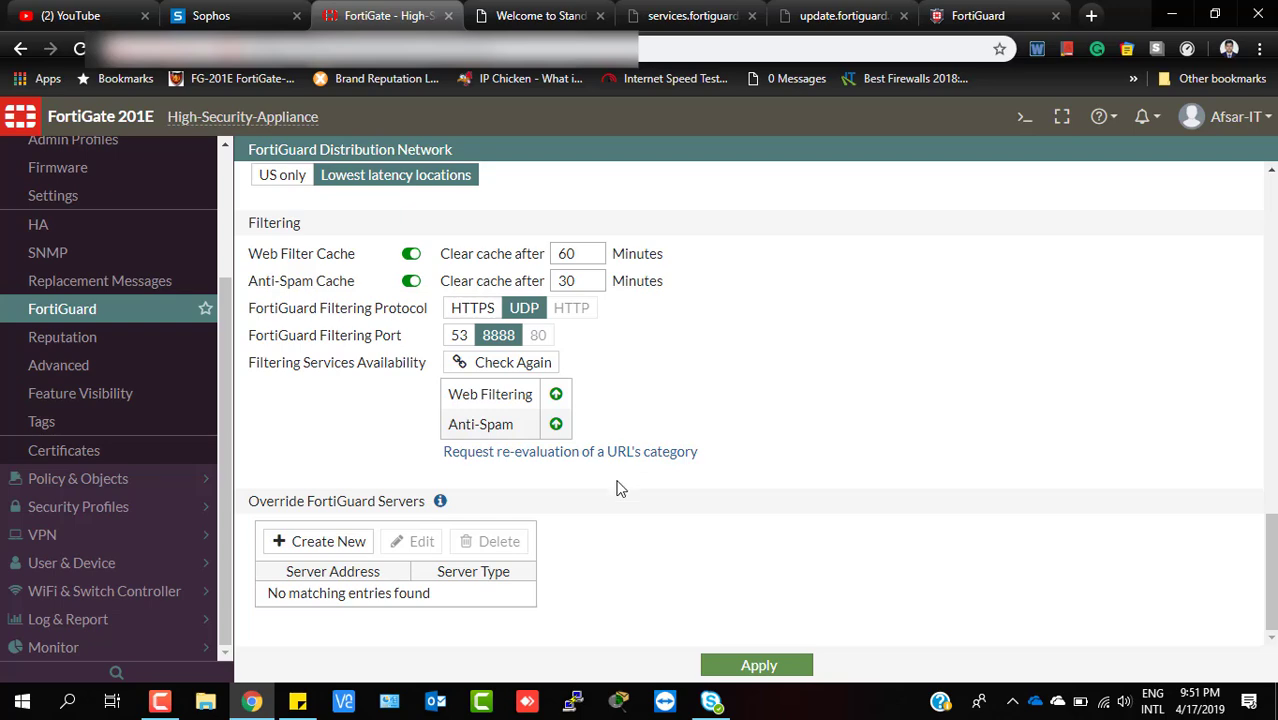
mouse_move(742, 632)
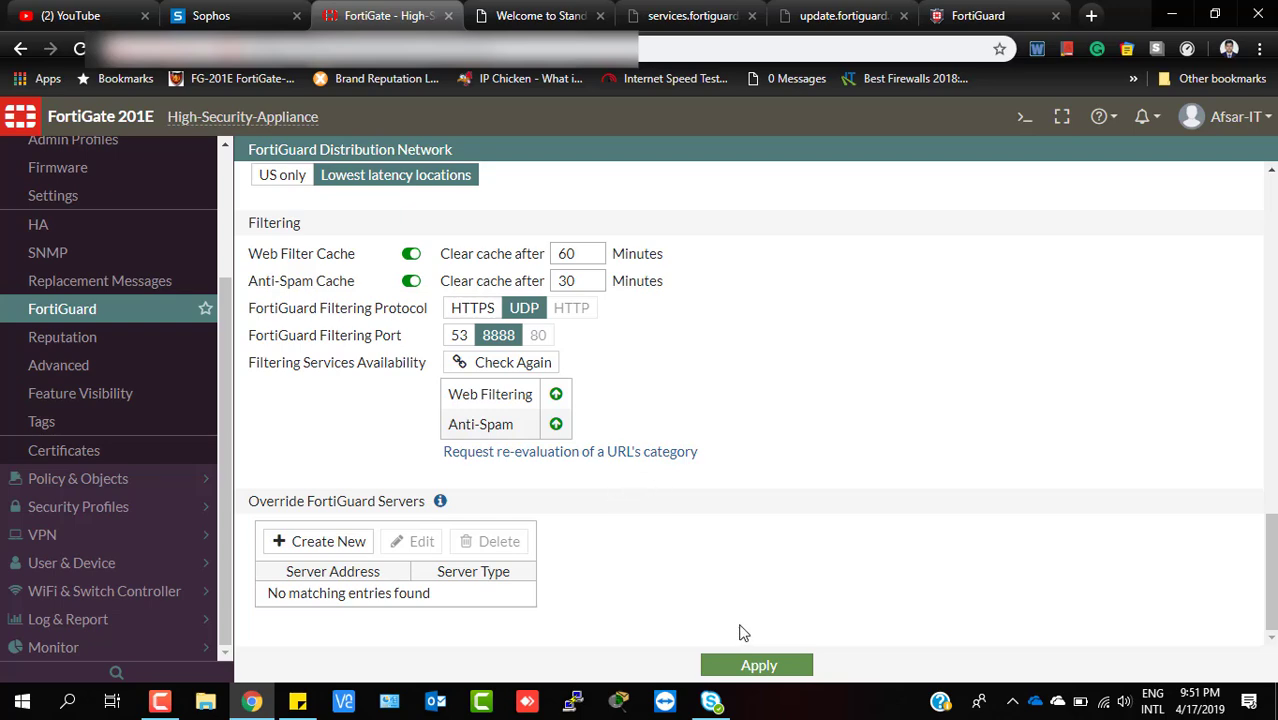